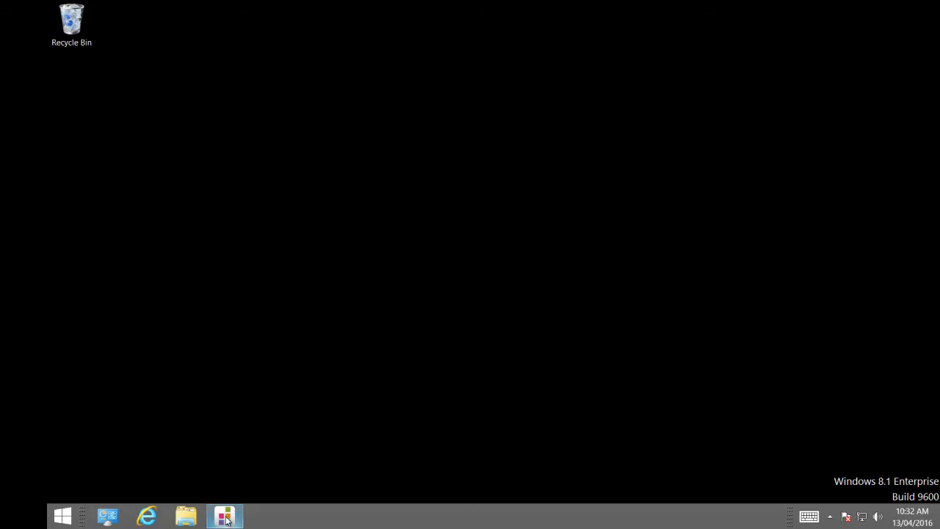
Step: Launch the Estate Master launcher and list the Development Management recent files
click(224, 515)
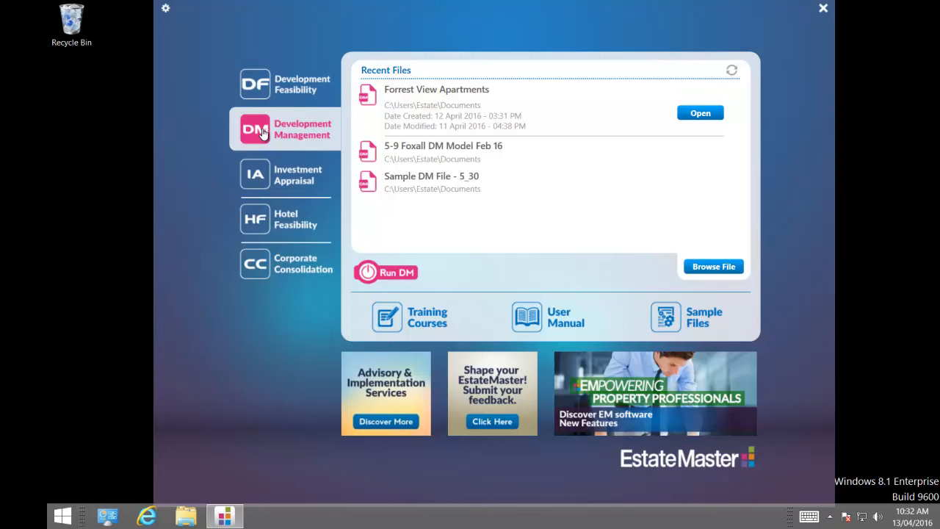
click(287, 84)
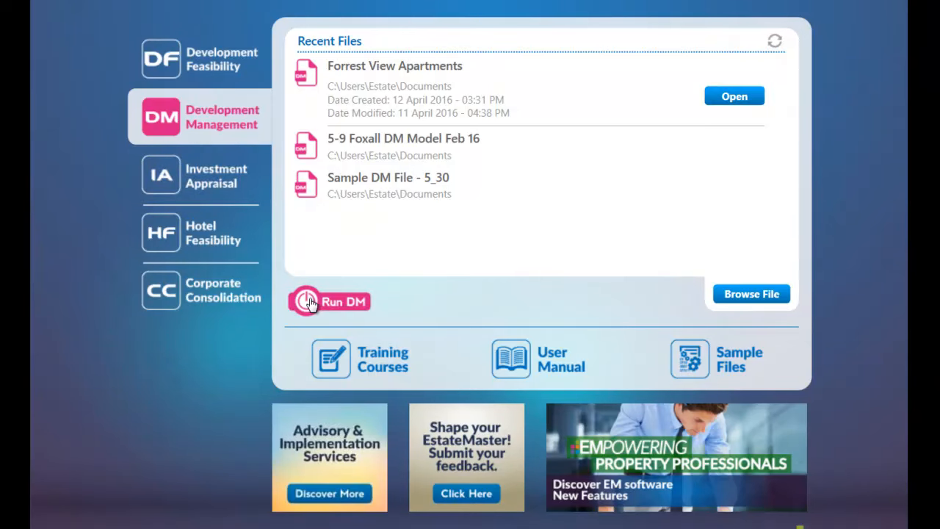
Step: Run DM to load Forrest View Apartments and review escalation and sales commission on the Setup sheet
click(329, 301)
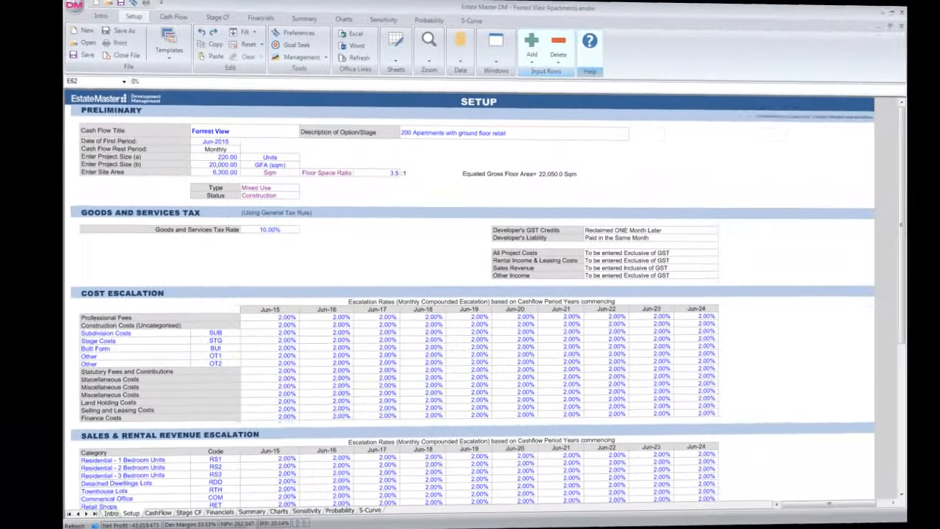
scroll(down, 3)
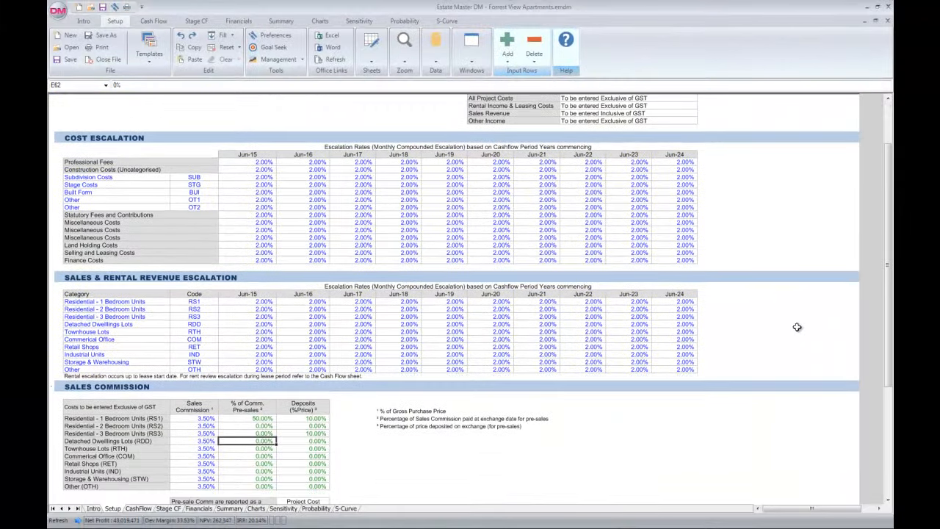
scroll(down, 3)
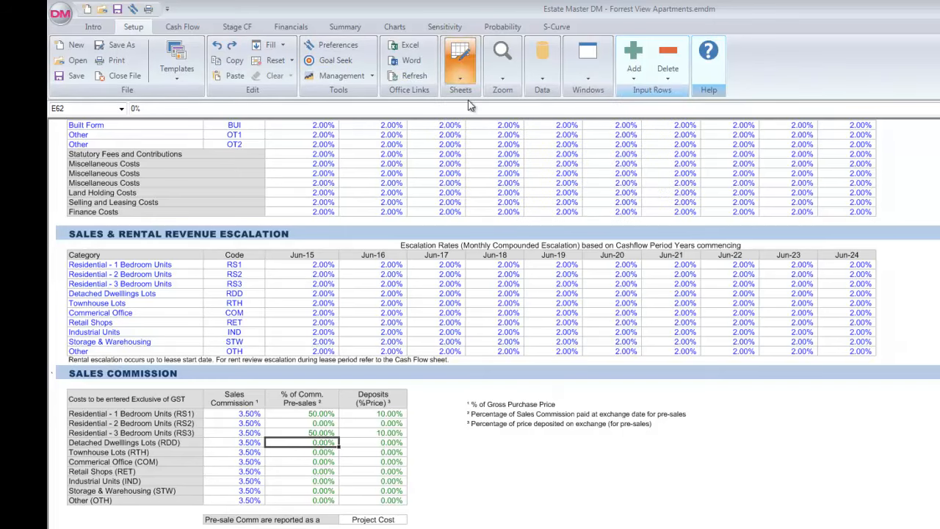
Step: Add a blank sheet named Schedule and start a =SUM( formula beside the figures
click(461, 60)
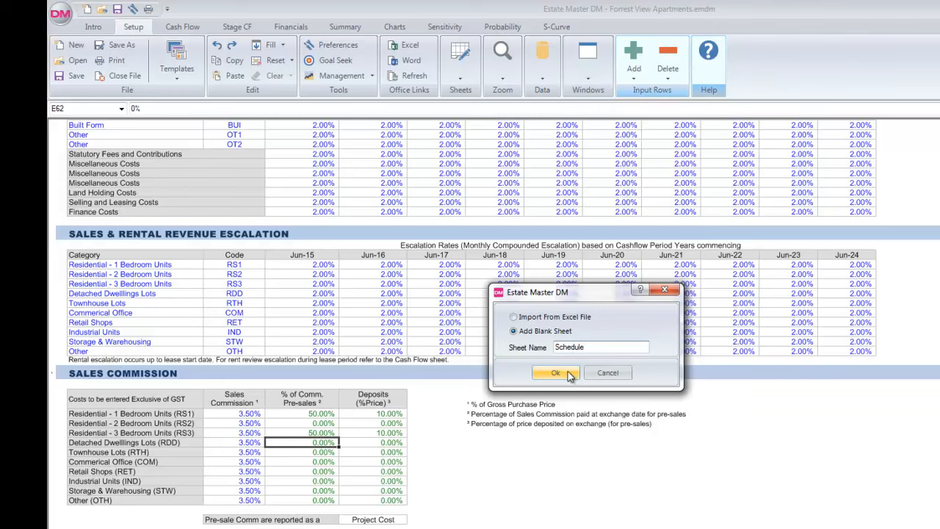
click(555, 373)
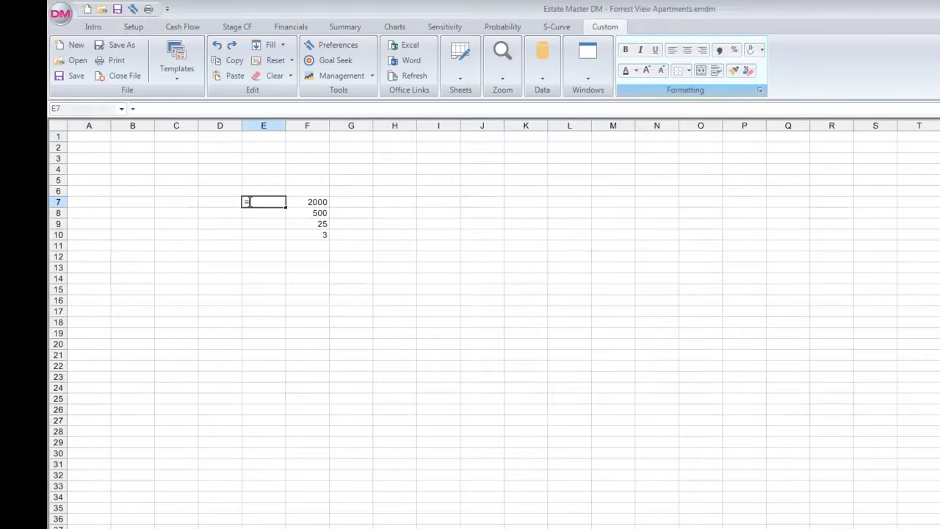
text(=SUM()
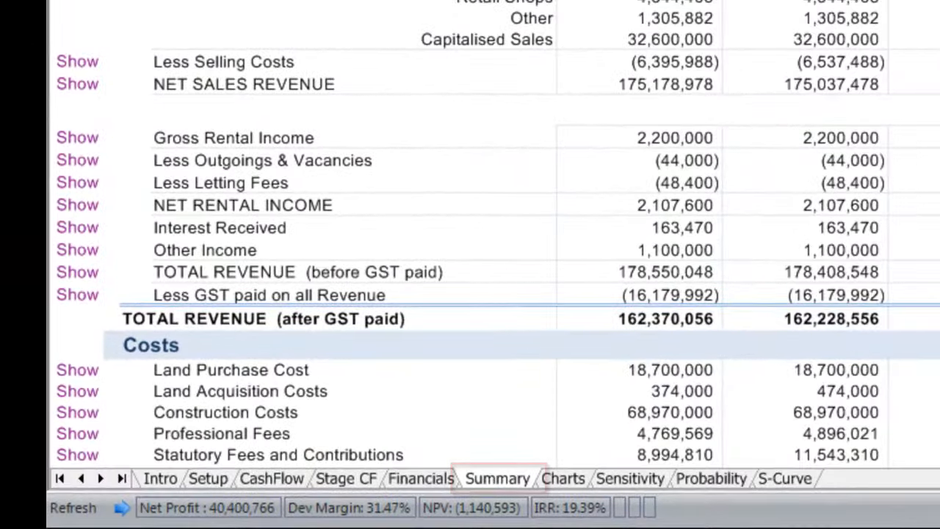
Step: Show the Forrest View Forecast Variation Summary comparing original, previous and current figures
click(497, 478)
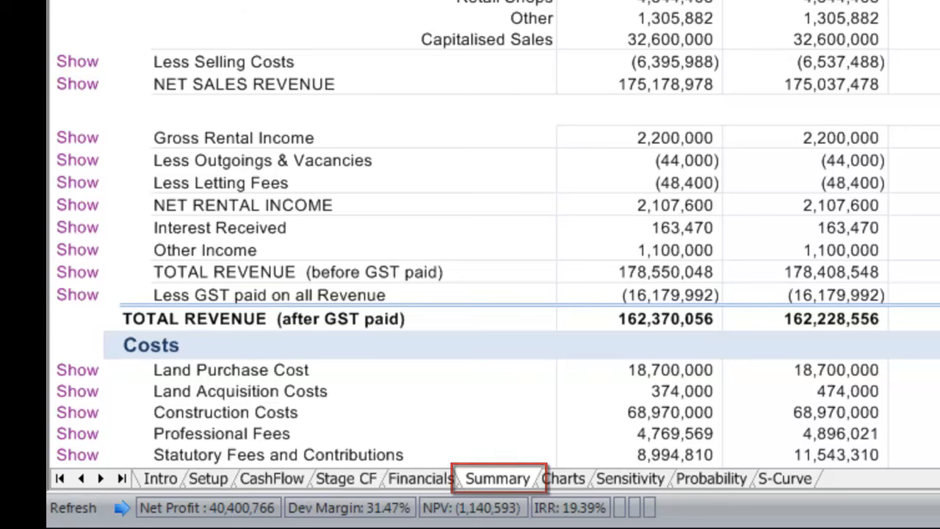
click(497, 478)
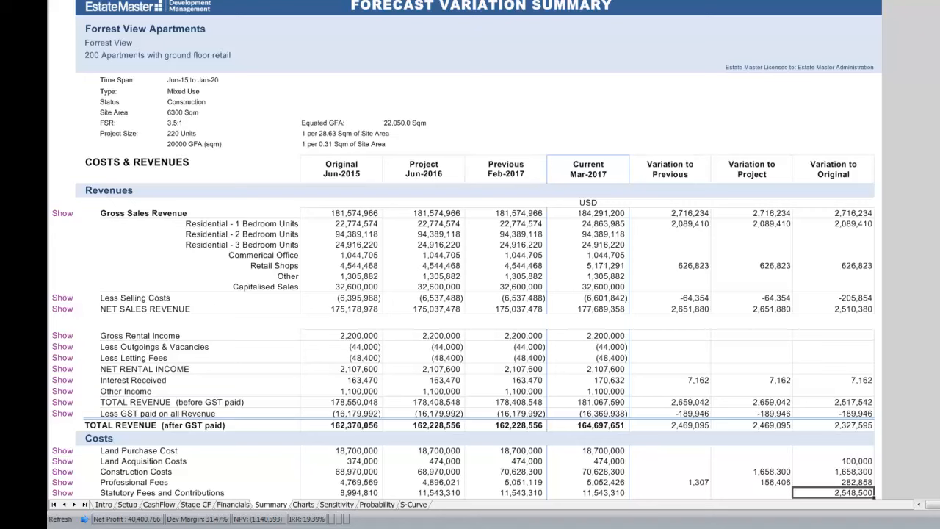
click(588, 168)
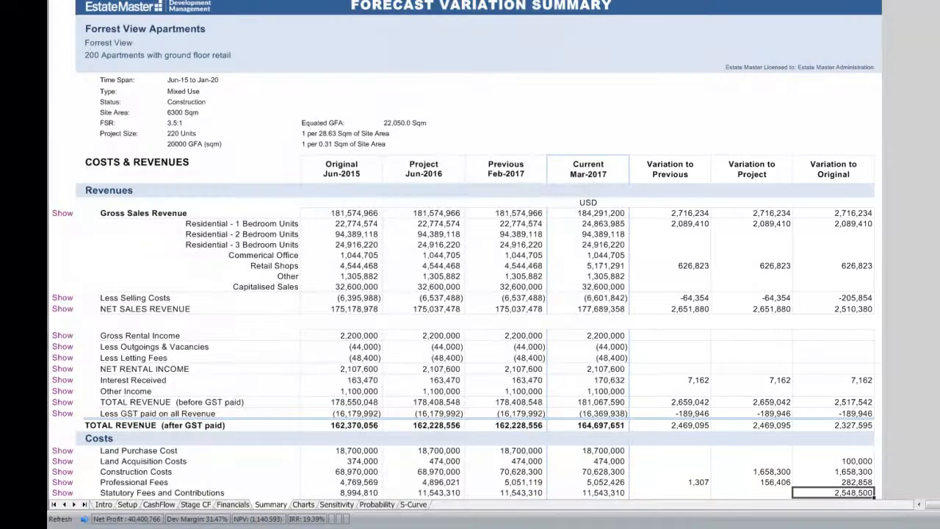
Step: Review the Net Development Profit and IRR performance indicators further down the summary
scroll(down, 3)
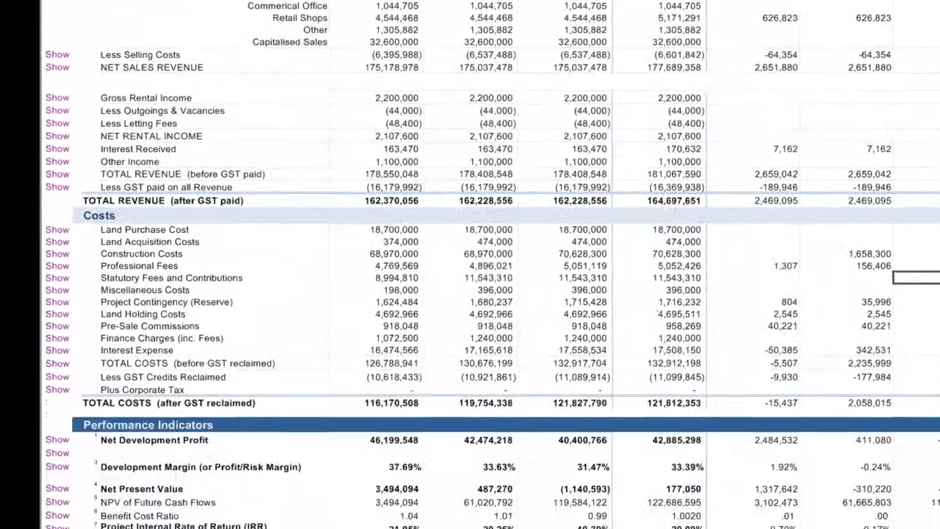
scroll(down, 3)
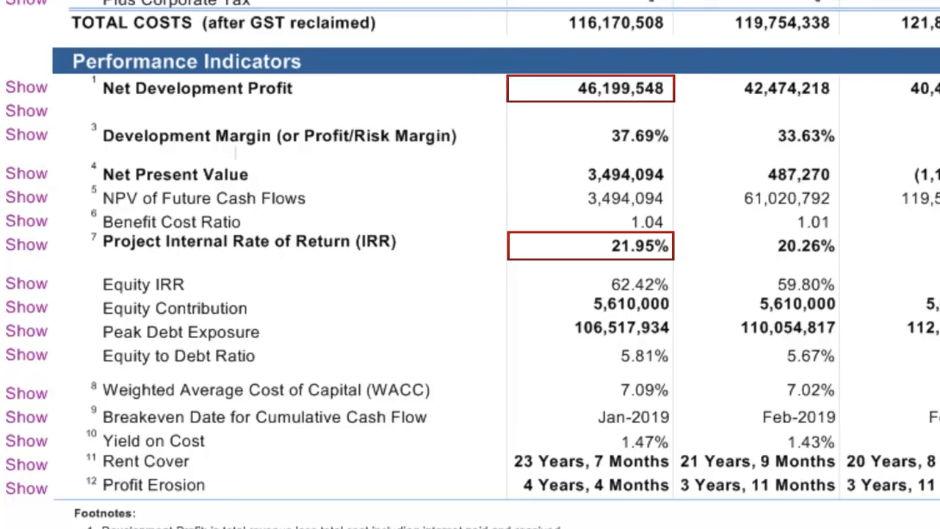
scroll(right, 3)
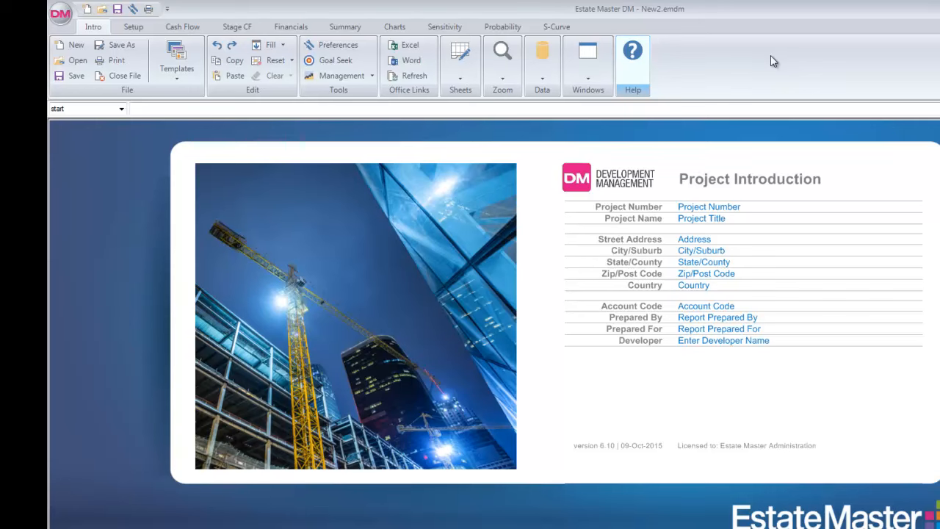
Step: Import Forrest View Apartments.emdf feasibility data, answering the Original Budget prompt
click(542, 55)
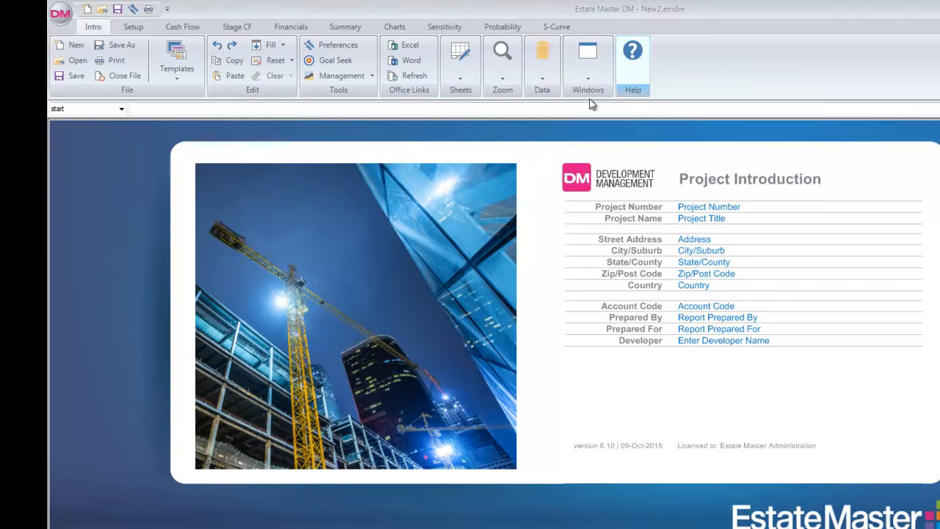
click(78, 60)
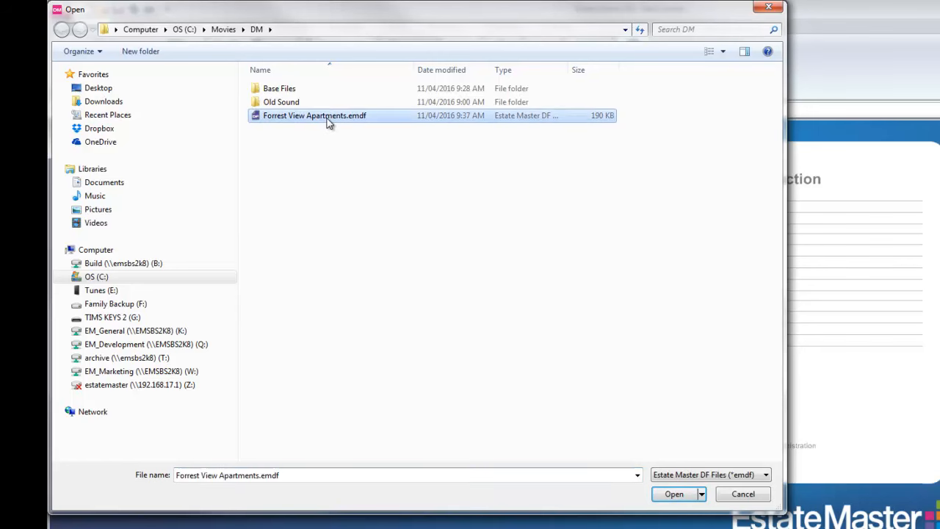
click(673, 493)
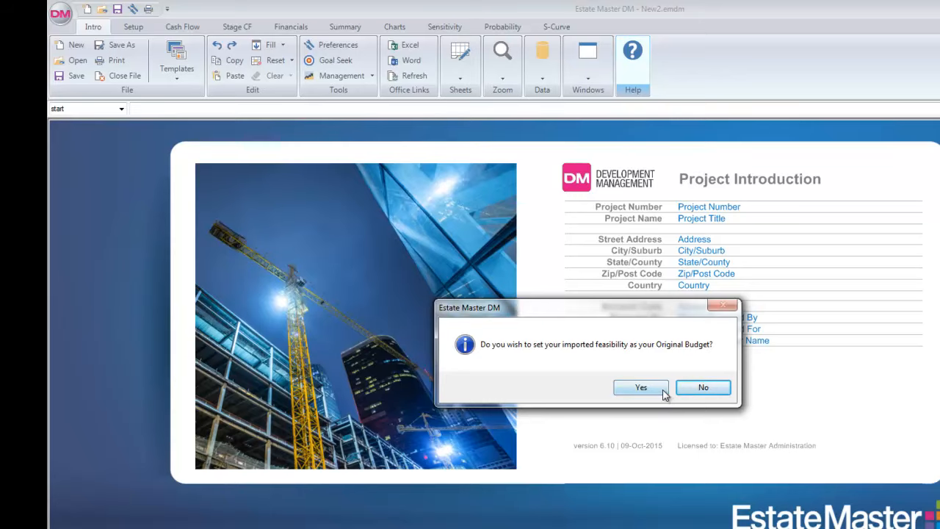
click(640, 387)
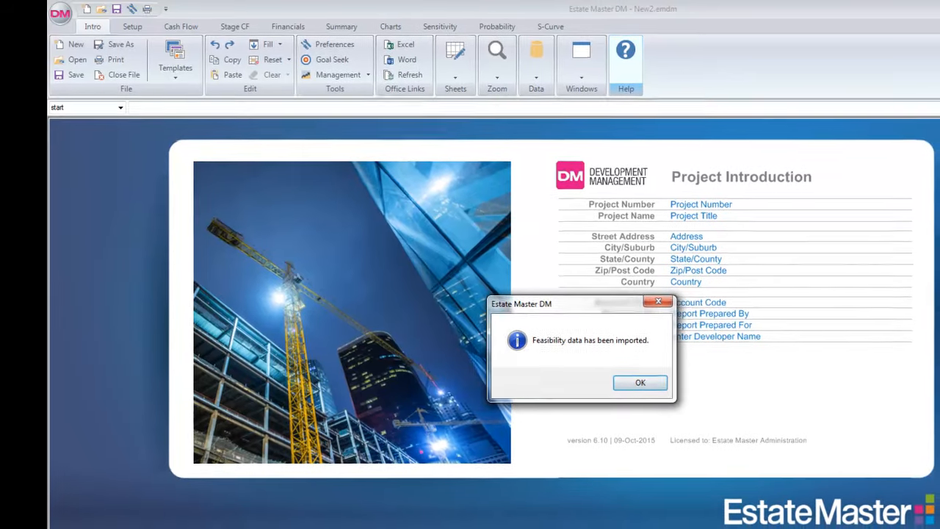
click(639, 382)
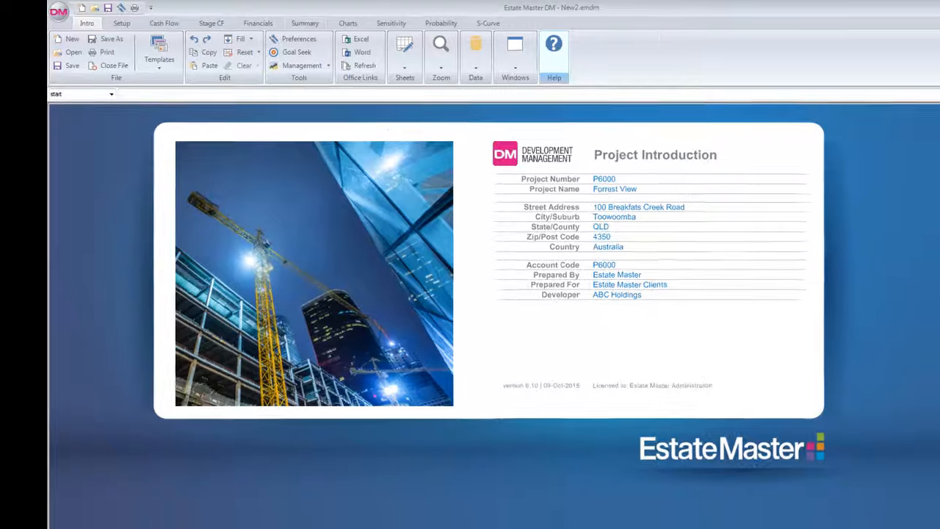
click(281, 20)
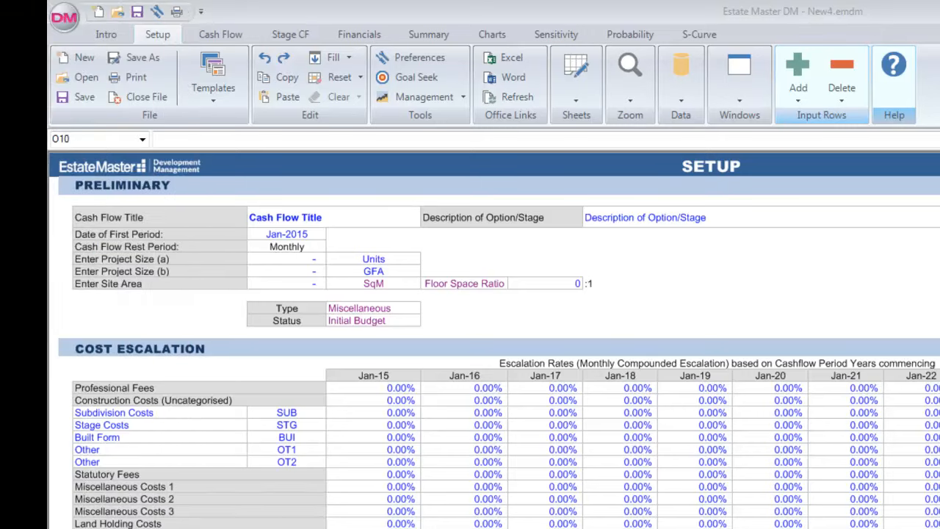
mouse_move(96, 235)
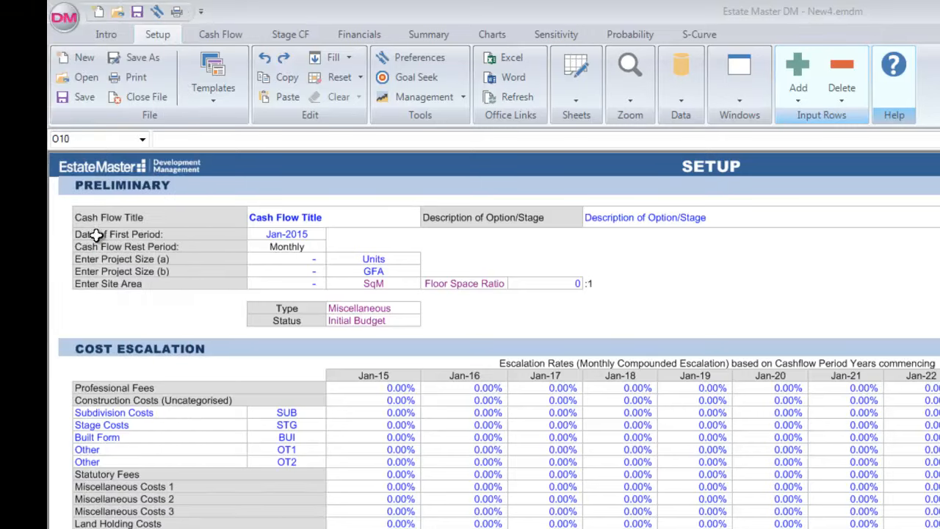
Step: Title the cash flow Forrest View and describe the option as 200 Apartments
click(285, 217)
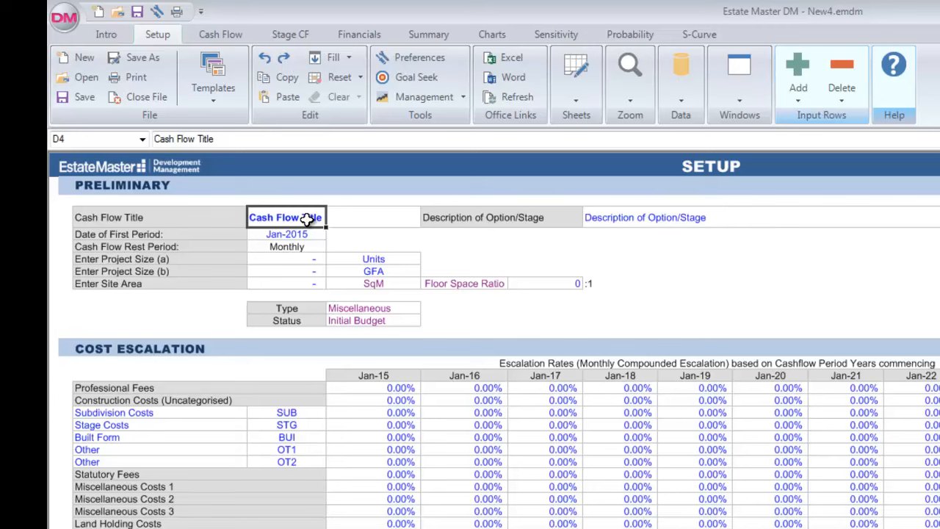
text(Forrest Vi)
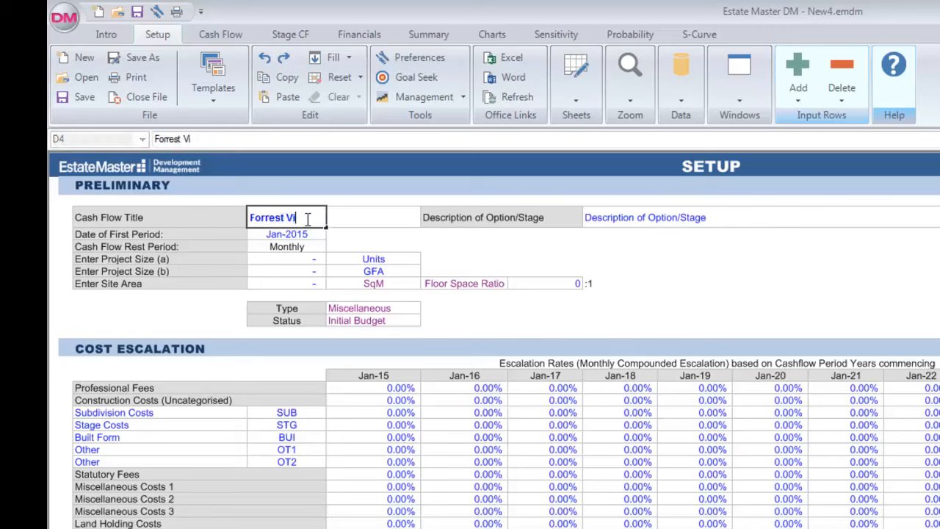
text(ew)
click(620, 218)
text(200)
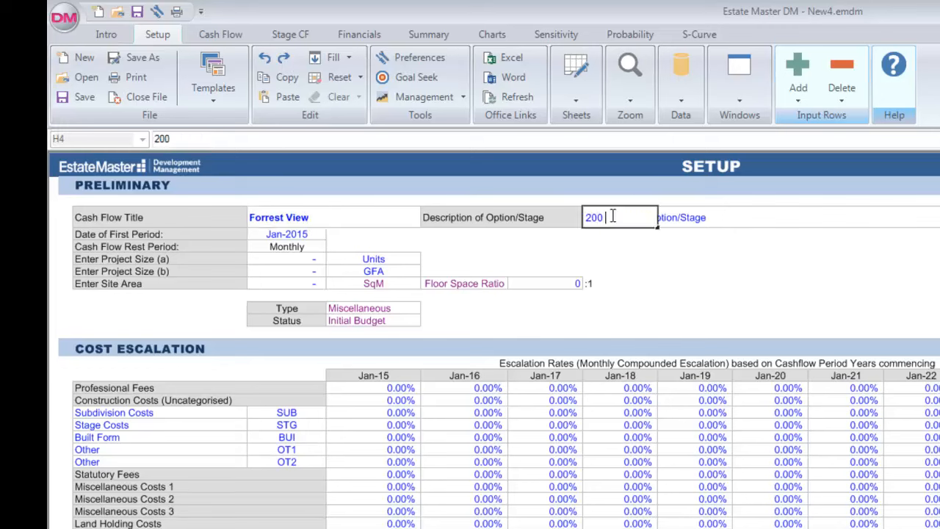
text(Apartments)
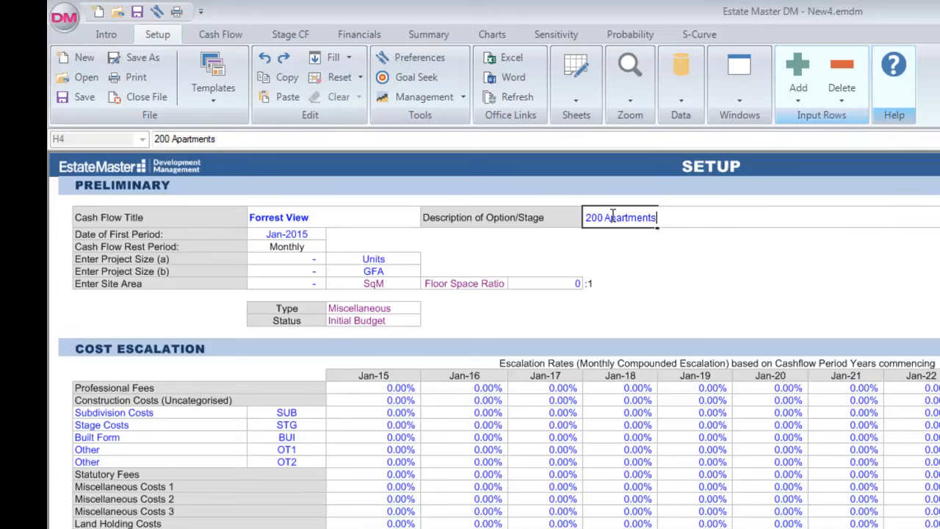
scroll(down, 3)
text(2)
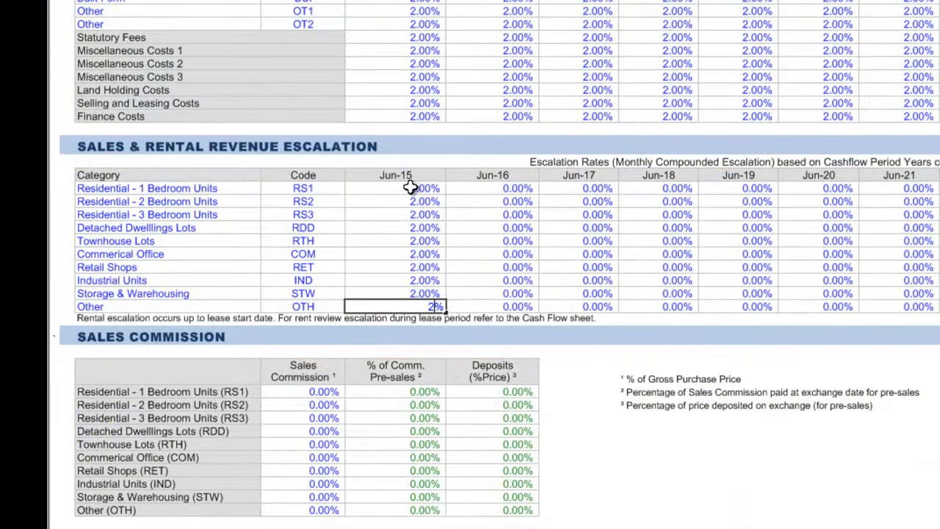
Step: Set equity to 30.00% of the land price and the senior loan interest rate to 5.50%
scroll(down, 3)
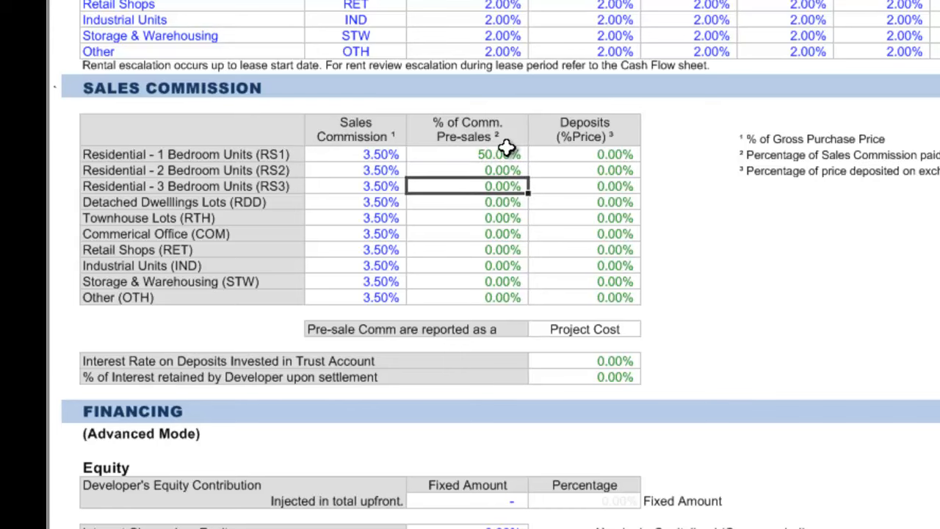
scroll(down, 3)
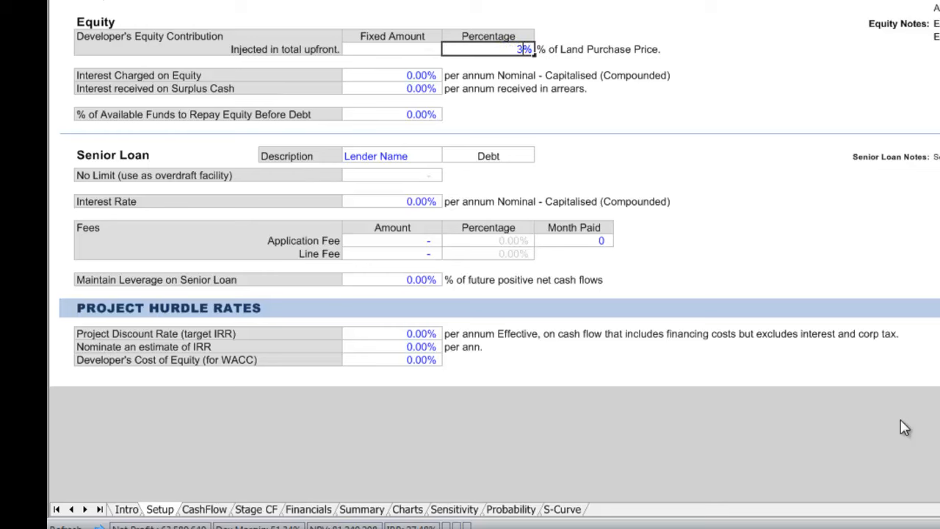
text(30.00%)
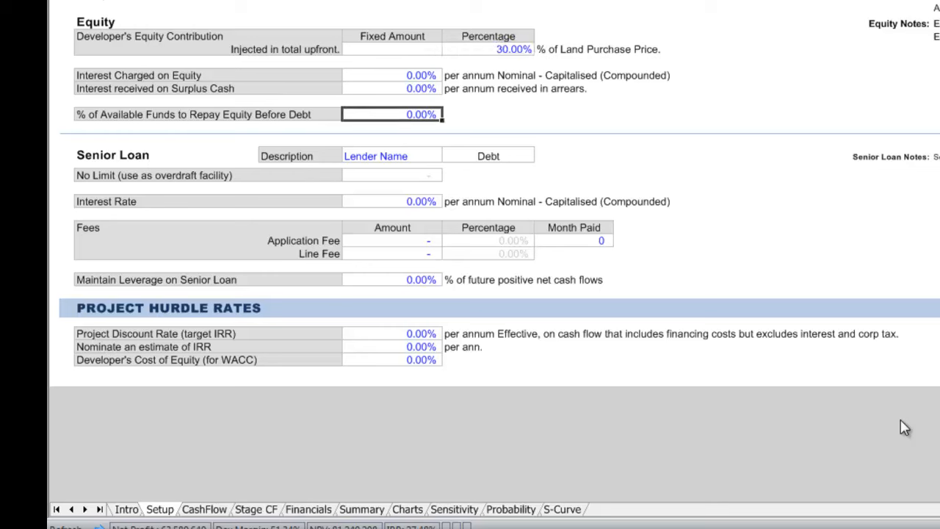
text(5%)
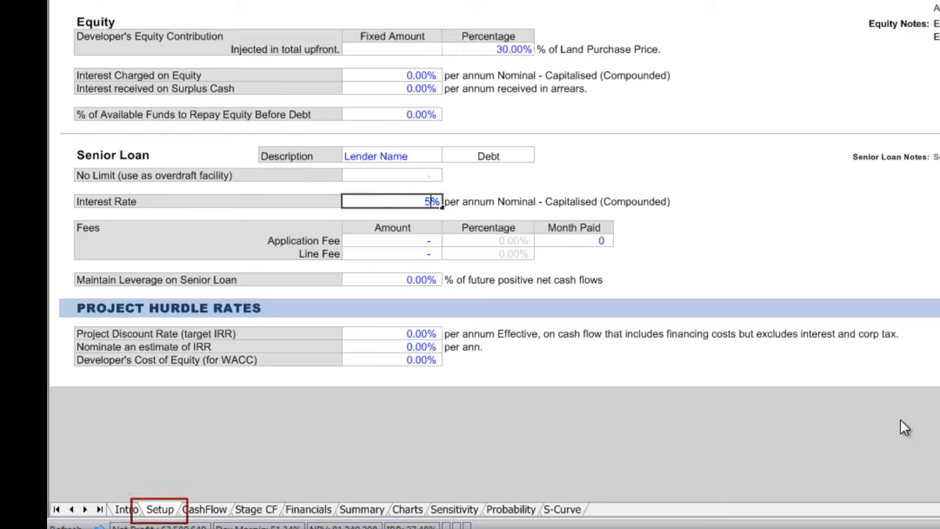
text(5.50%)
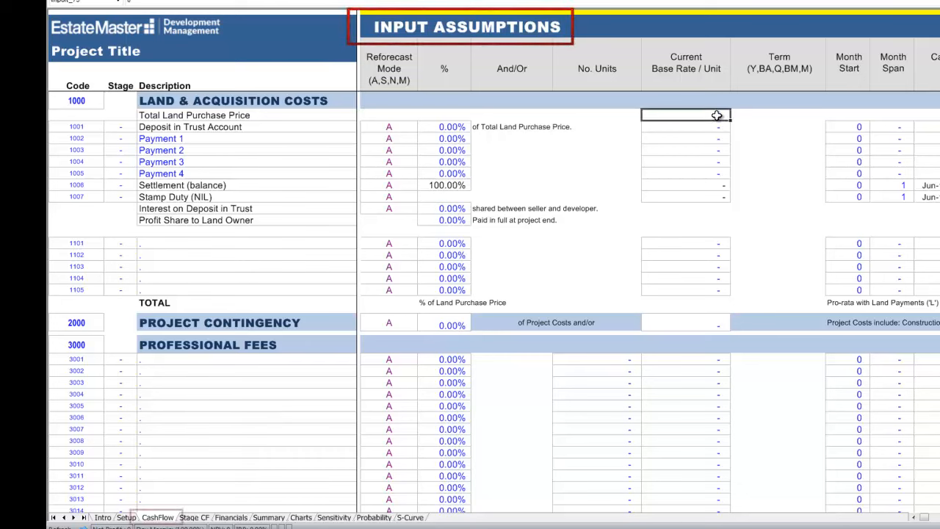
Step: Enter the 17,000,000 land purchase price and name land cost row 1101 Stamp Duty
text(170)
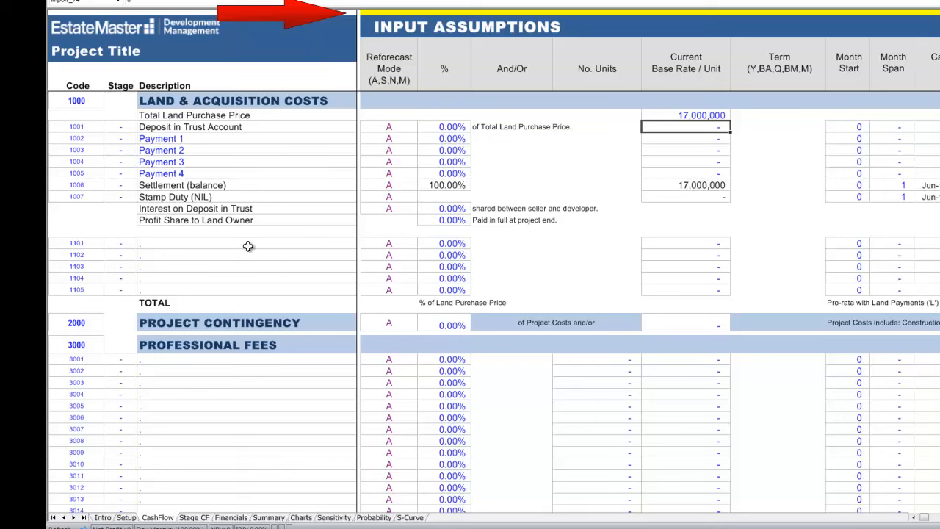
click(246, 243)
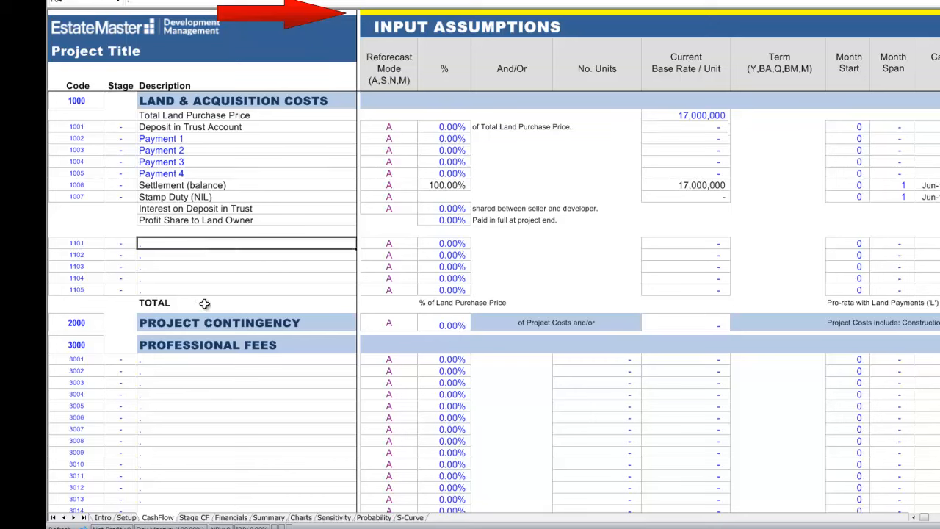
mouse_move(208, 265)
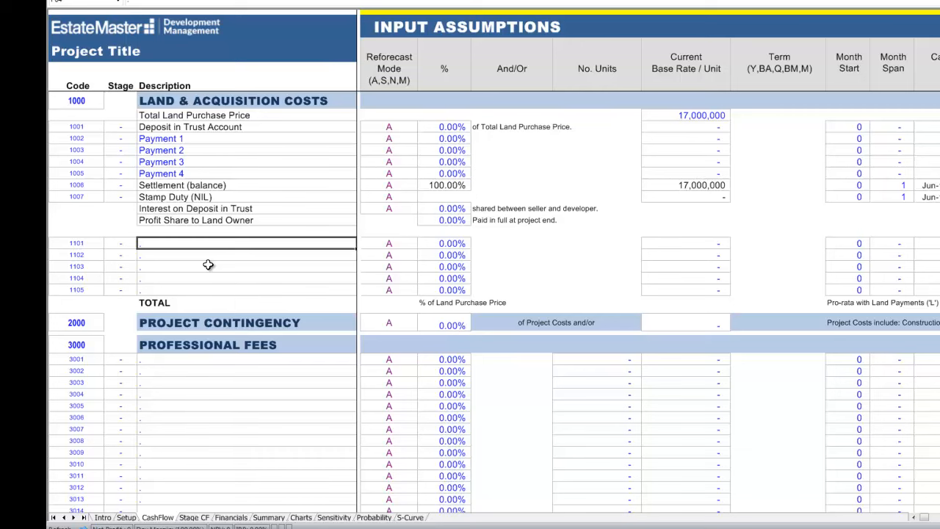
click(246, 255)
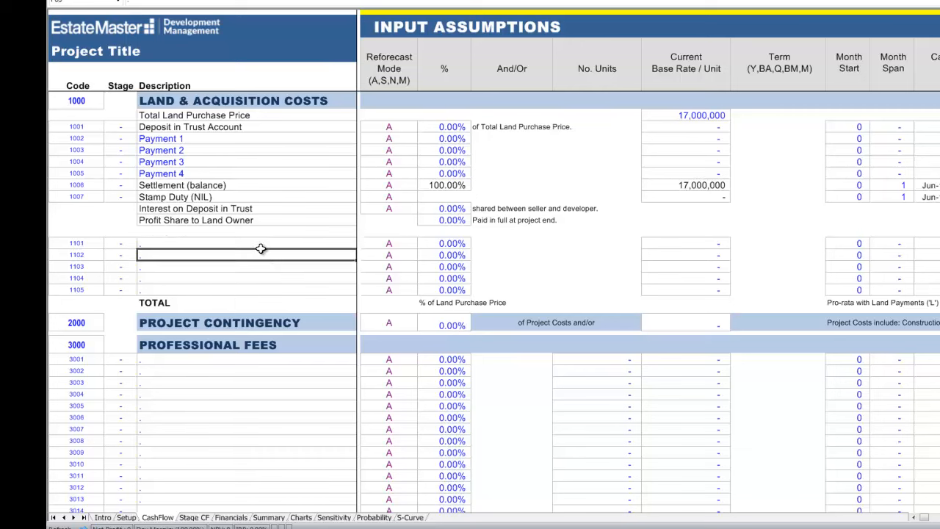
text(Stamp Duty)
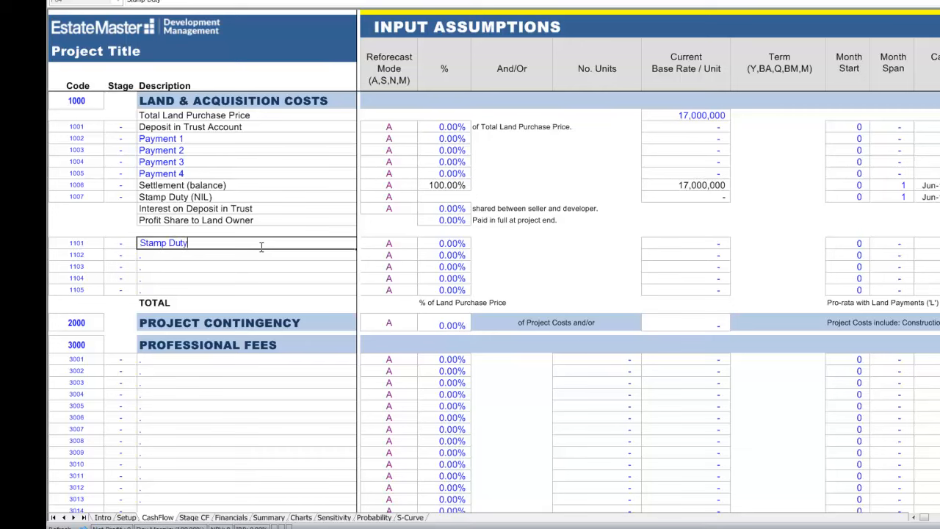
Step: Name professional fee row 3001 Acoustic and give it reforecast mode S
click(444, 243)
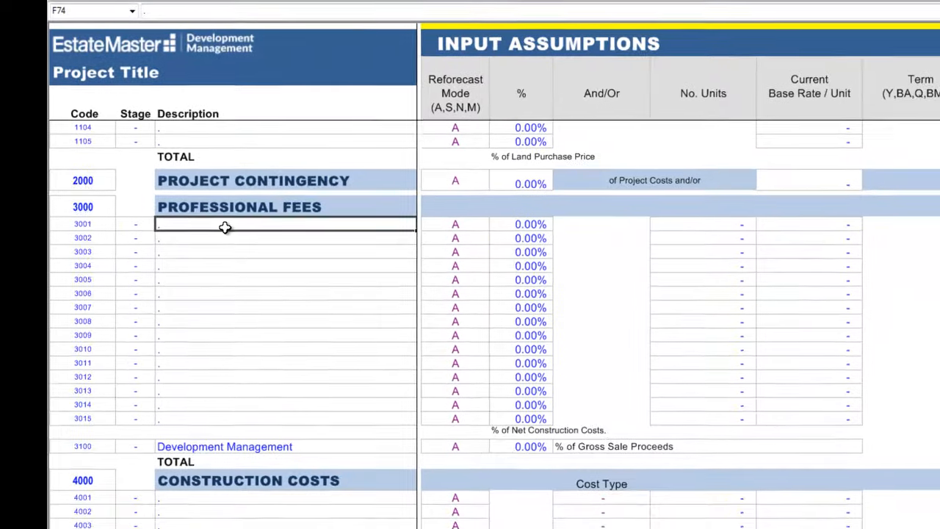
text(Acousti)
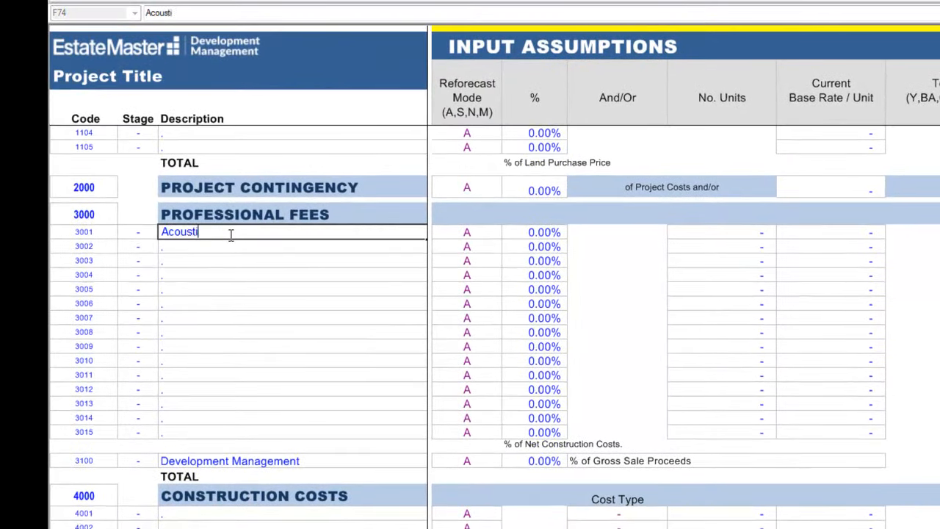
click(466, 232)
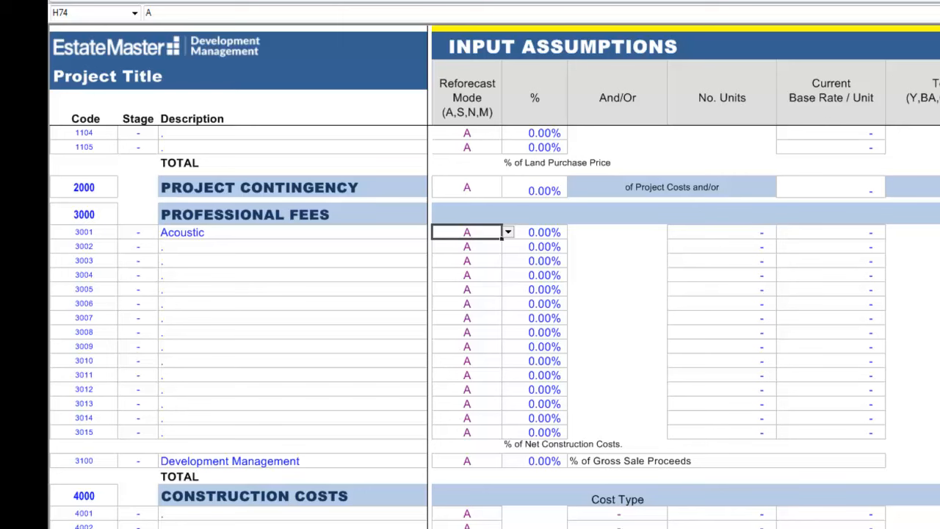
click(466, 97)
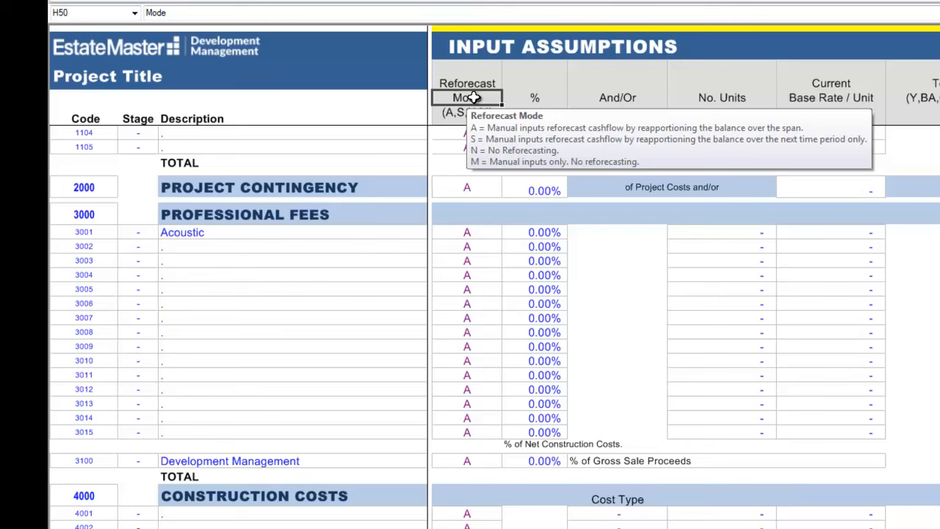
mouse_move(452, 249)
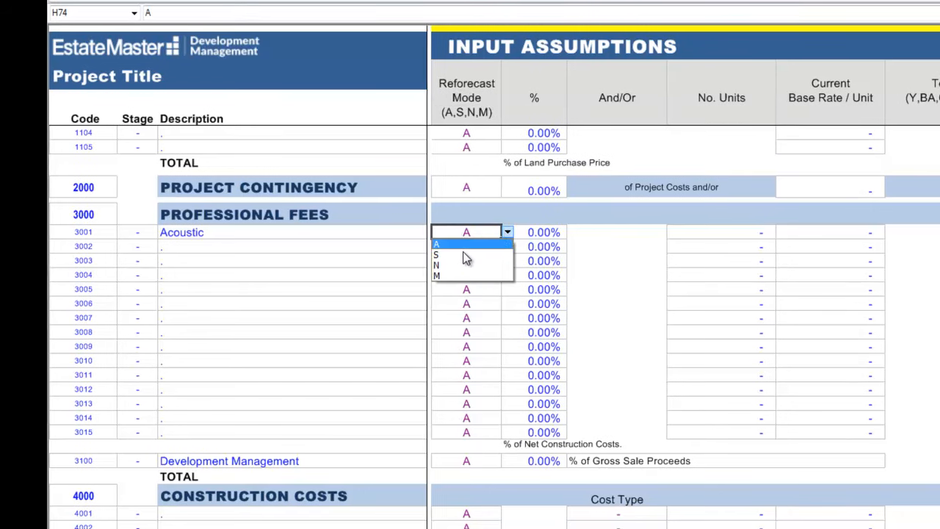
click(437, 255)
text(1)
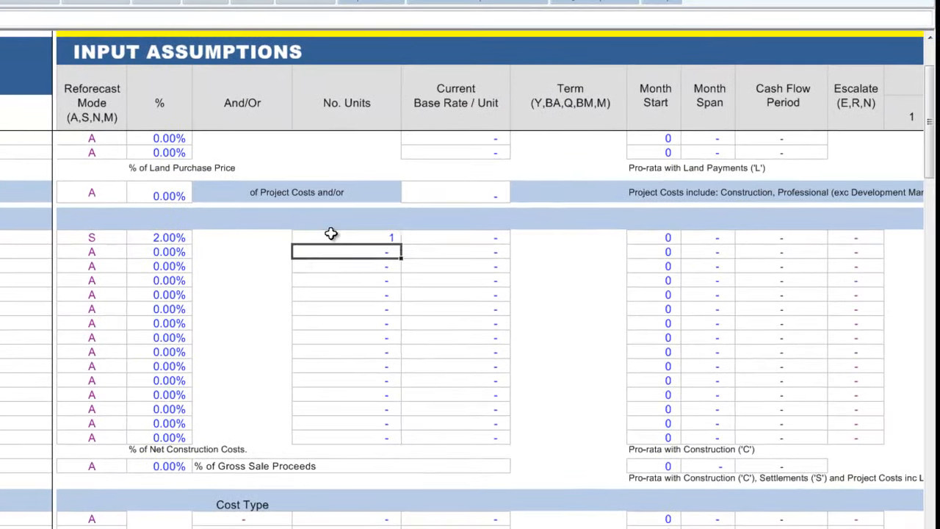
Step: Set the Acoustic fee to 50,000 and make it escalate (E)
text(500000)
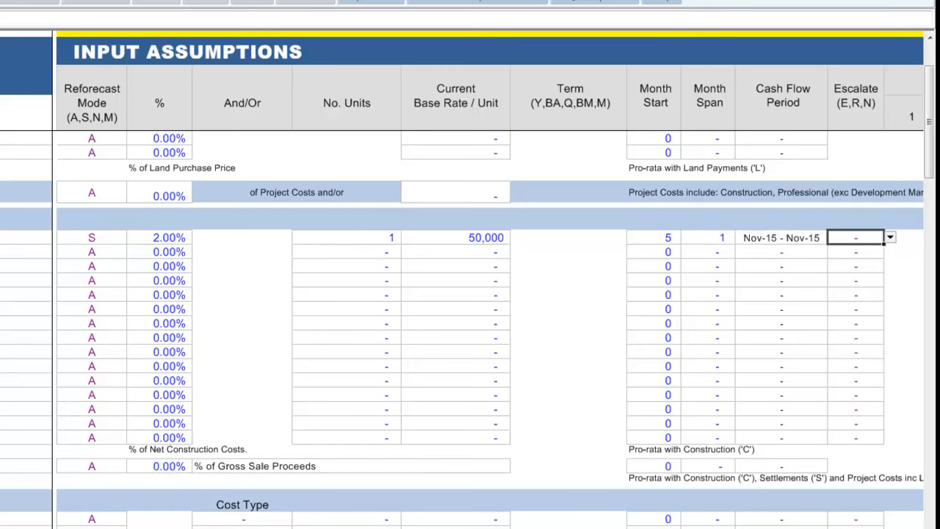
click(890, 237)
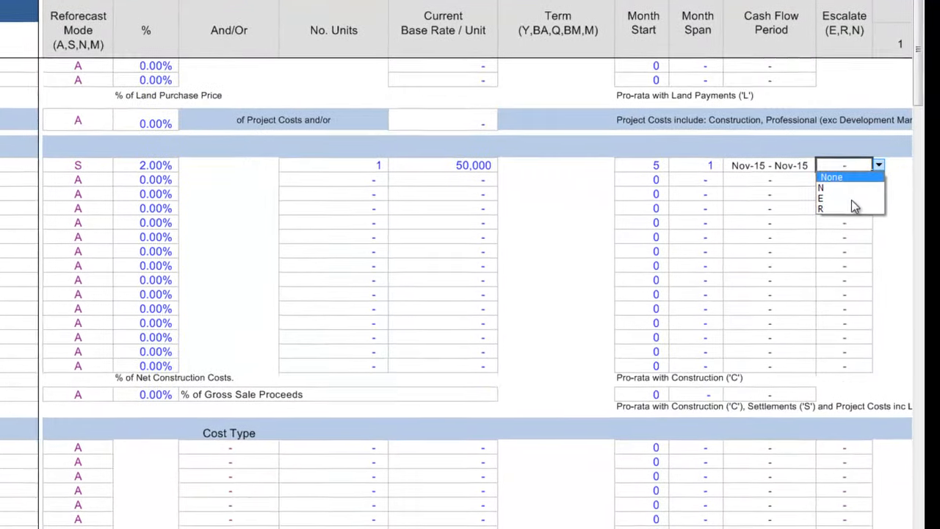
click(819, 198)
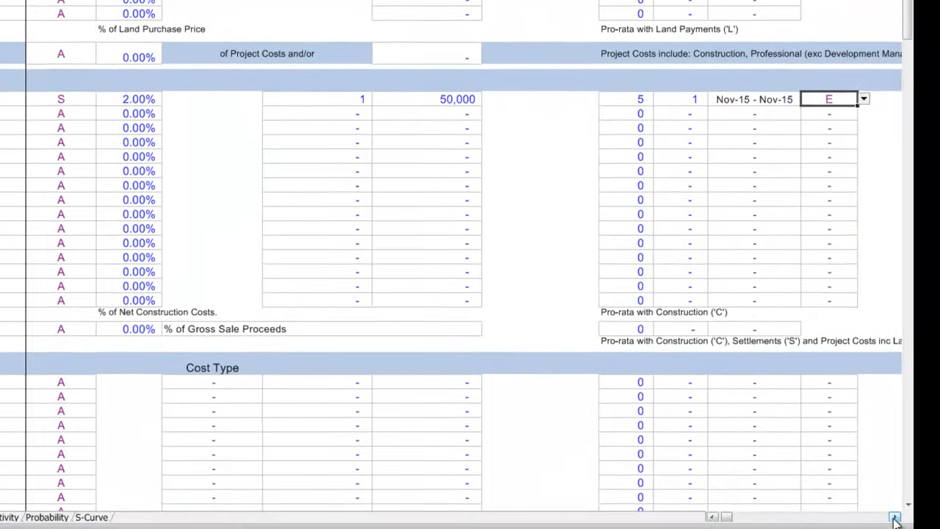
scroll(right, 3)
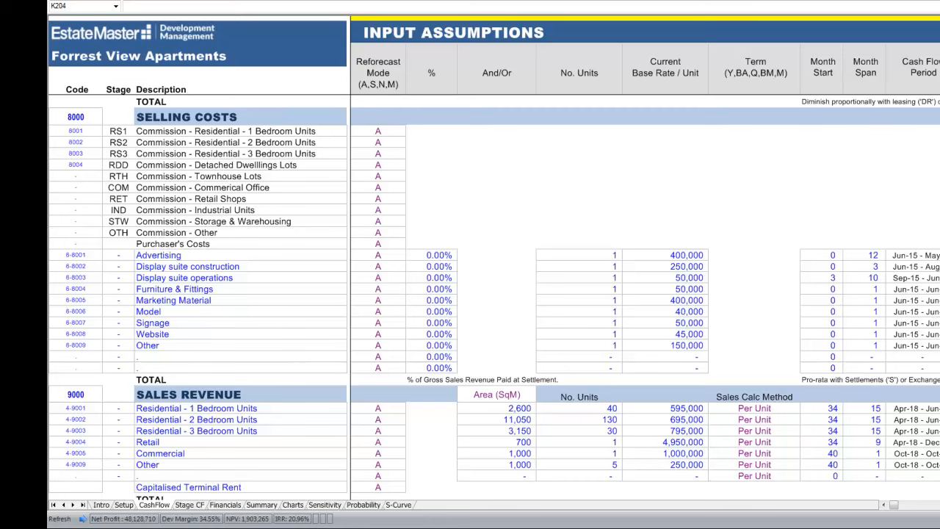
Step: Toggle from the input assumptions to the monthly Cash Flow view
click(496, 333)
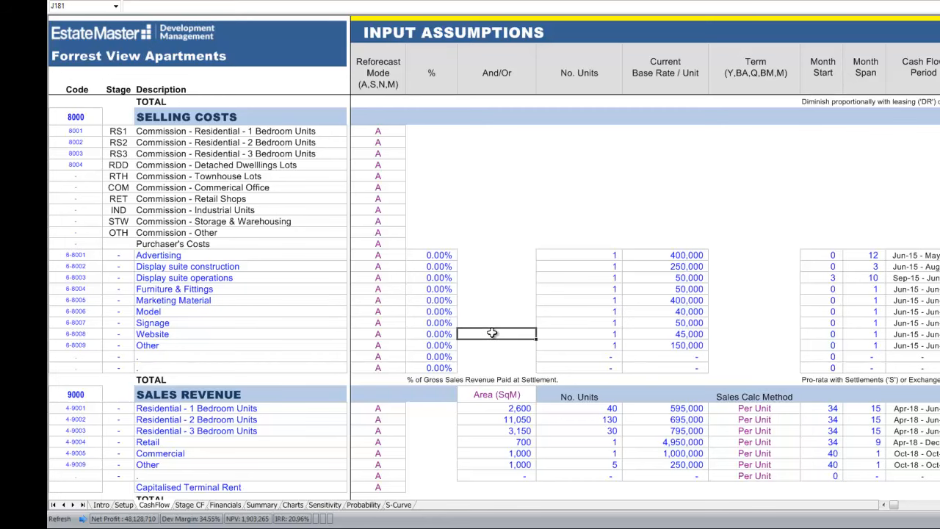
scroll(down, 3)
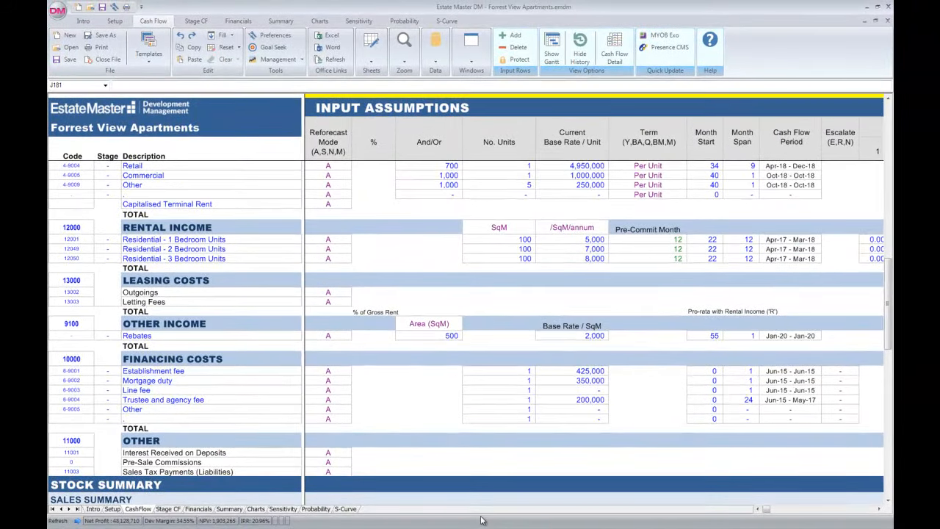
mouse_move(547, 489)
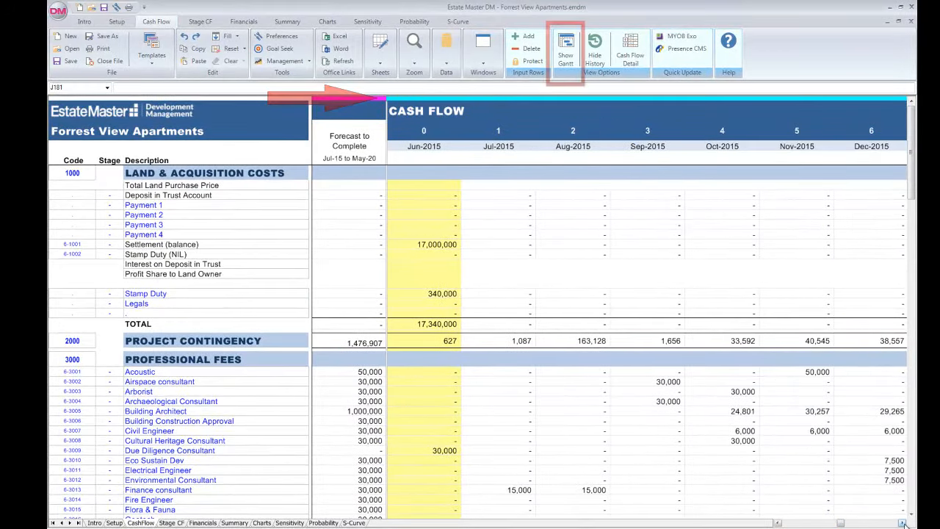
Step: Display the cash flow as a Gantt chart, scroll it, then bring up the model Preferences
click(566, 52)
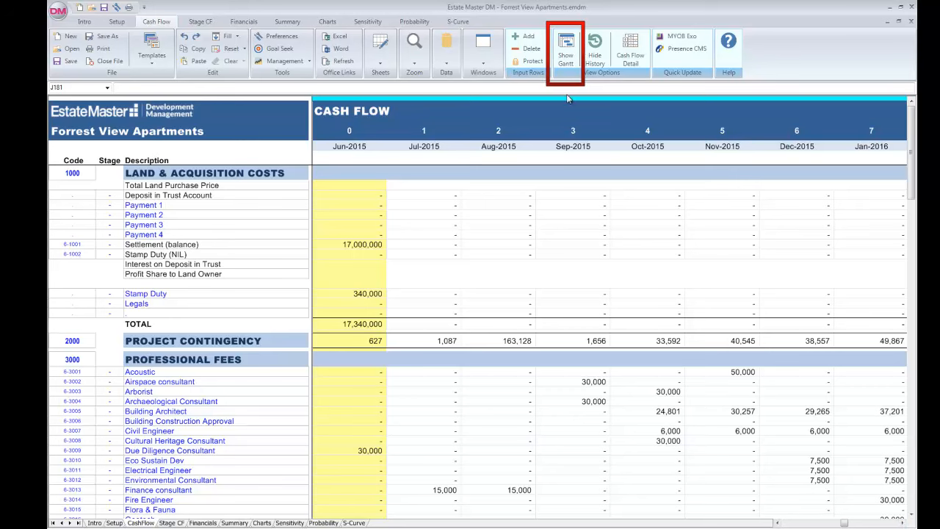
click(565, 52)
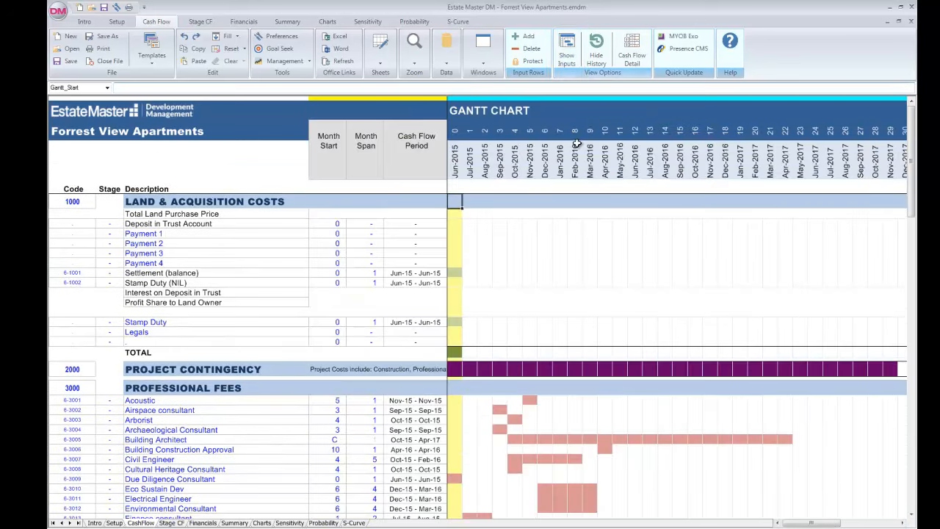
scroll(down, 3)
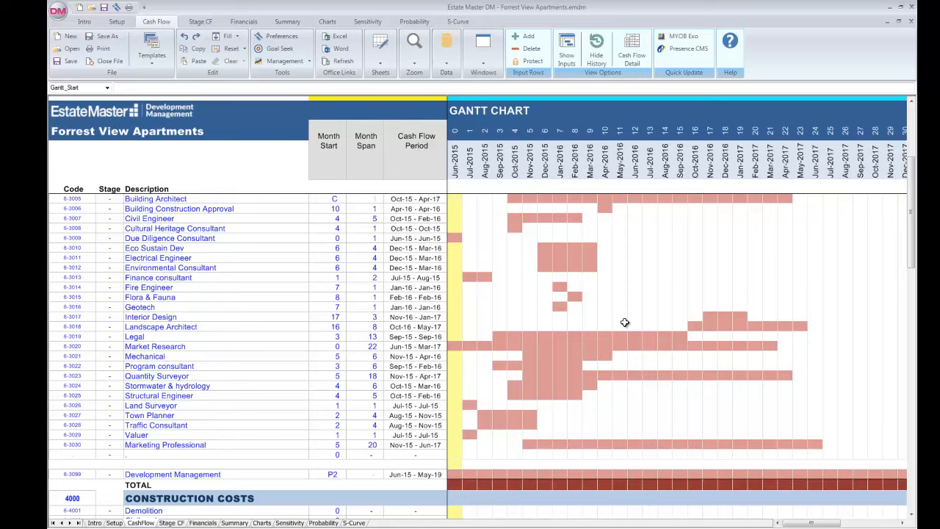
scroll(down, 3)
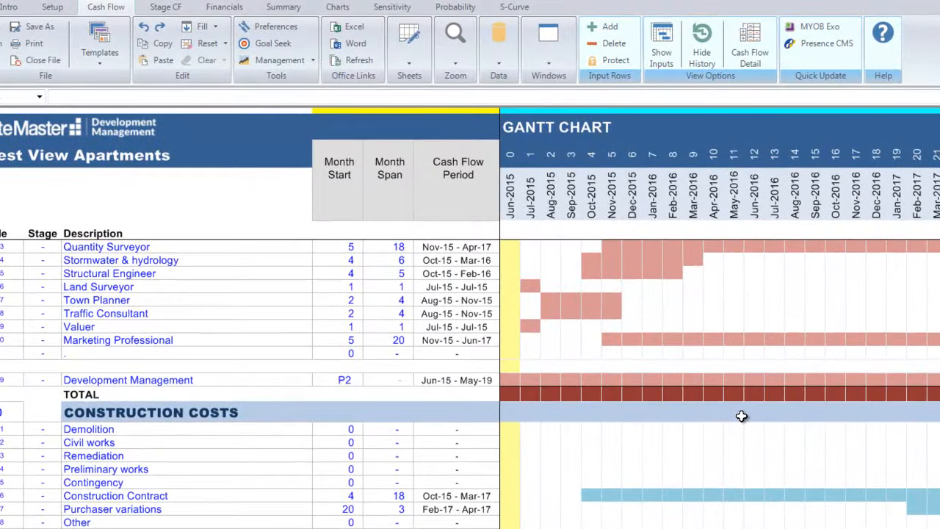
click(275, 26)
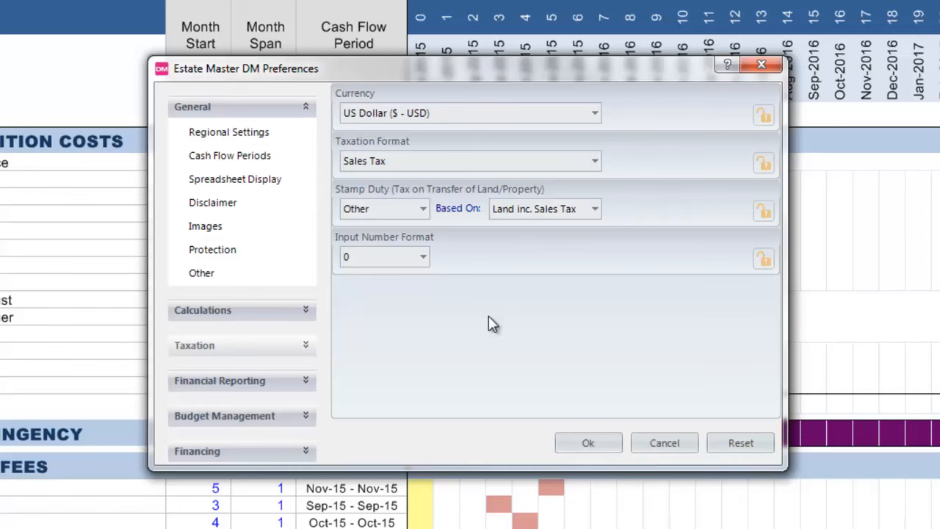
mouse_move(455, 367)
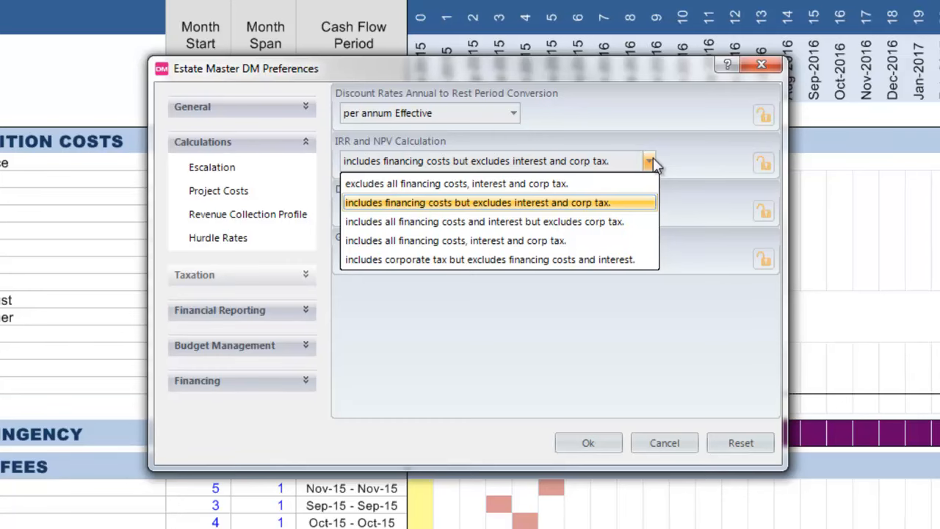
Step: Keep IRR and NPV including financing costs and confirm Preferences with Ok
click(224, 248)
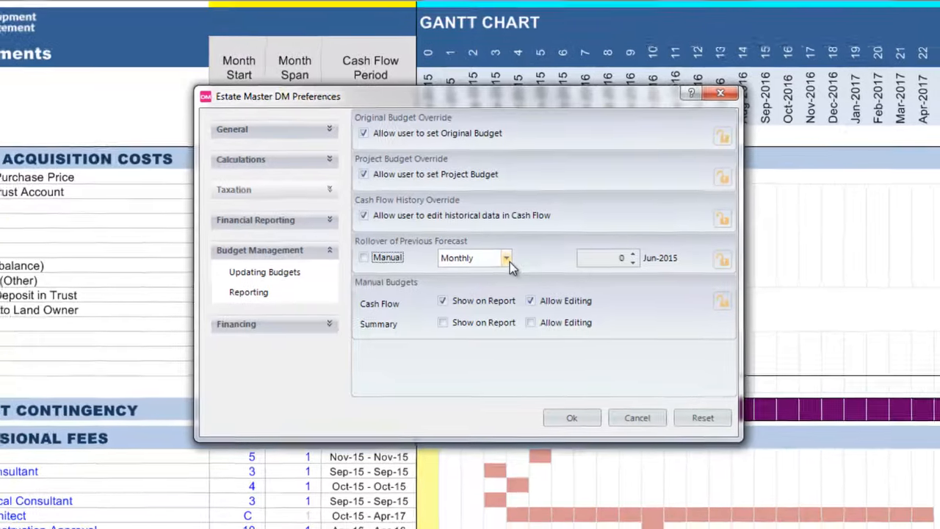
click(505, 258)
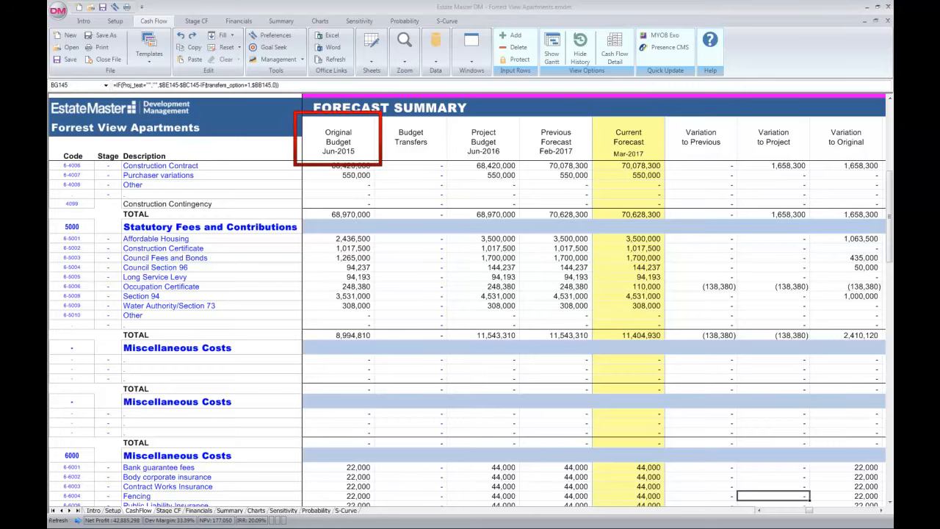
Step: Enter 2000 for Council Section 96 in the Mar-2017 cash flow column
click(338, 140)
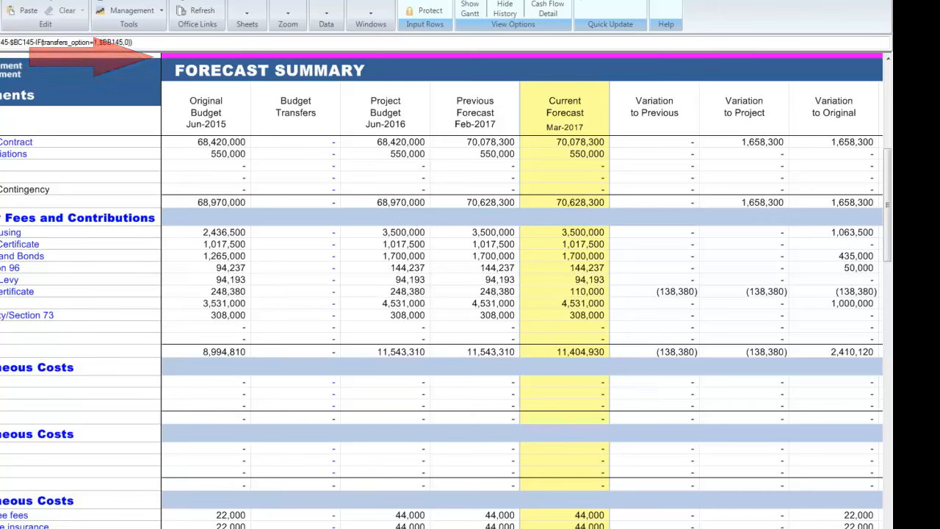
click(386, 291)
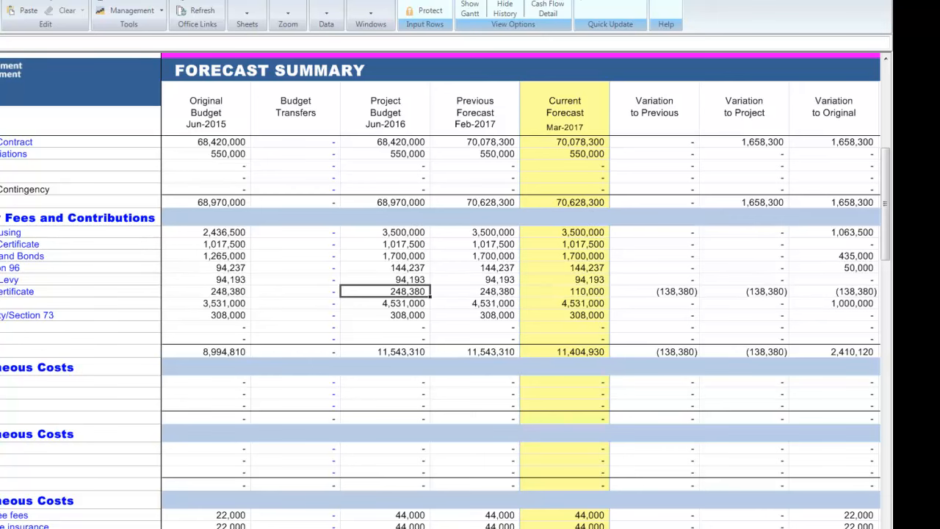
scroll(right, 3)
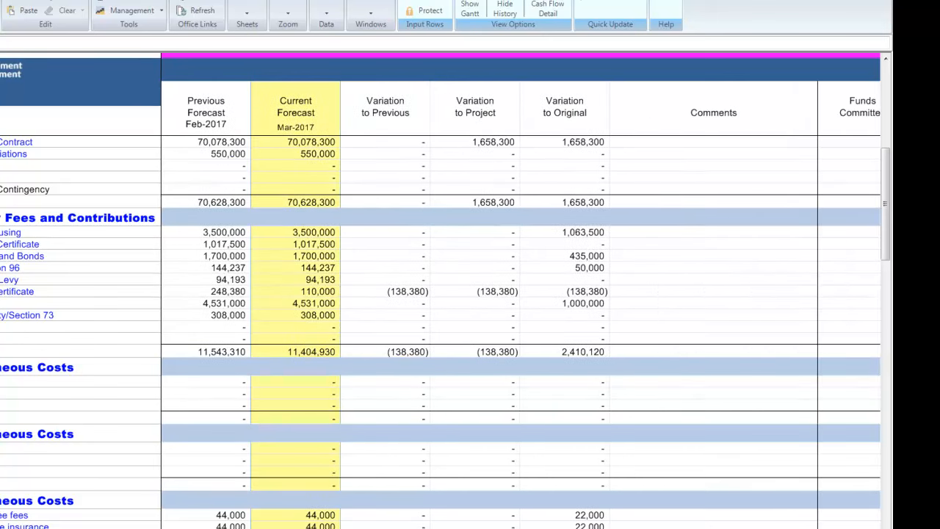
click(548, 8)
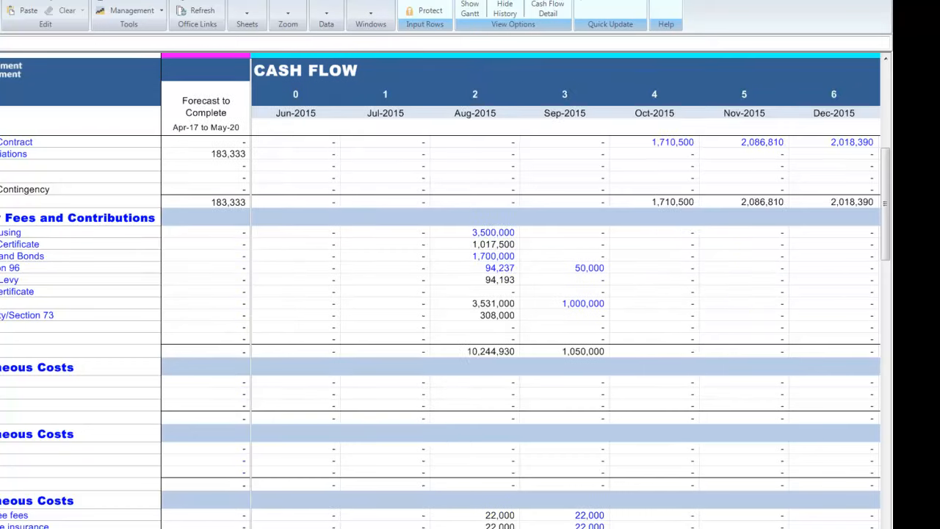
scroll(right, 3)
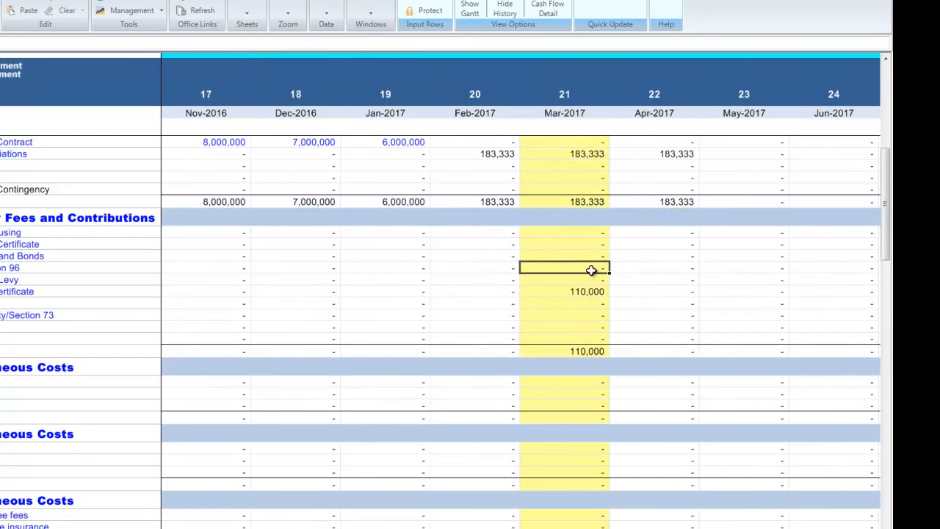
text(2000)
click(565, 279)
text(50,000)
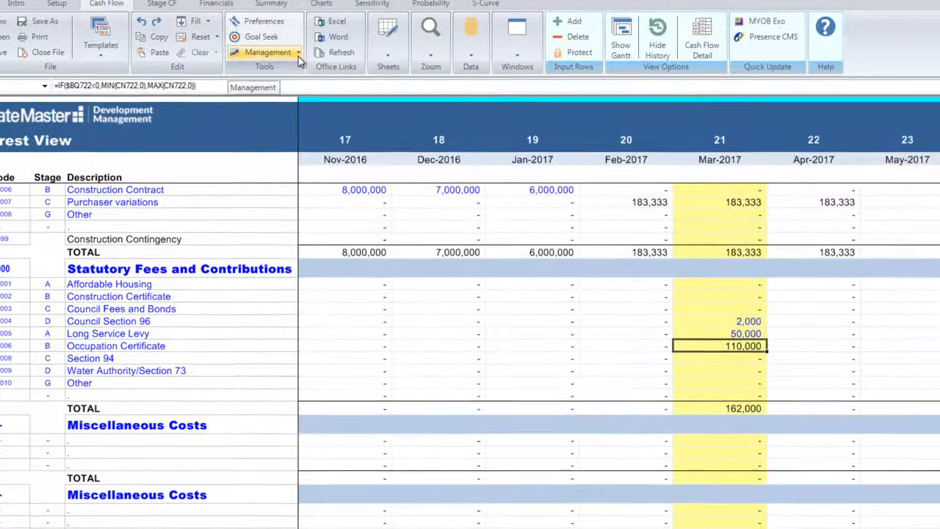
Step: Glance at the Management budget options, then set the Long Service Levy base rate to 1000
click(270, 52)
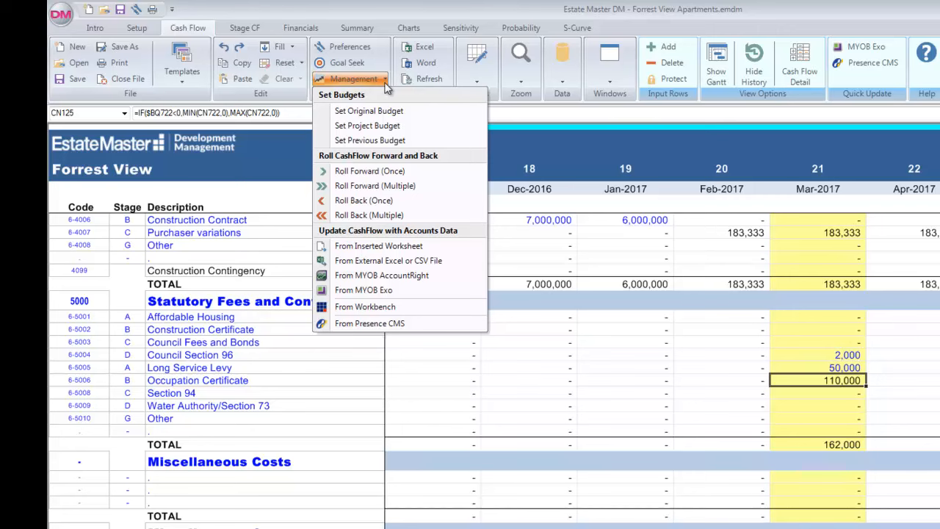
click(354, 79)
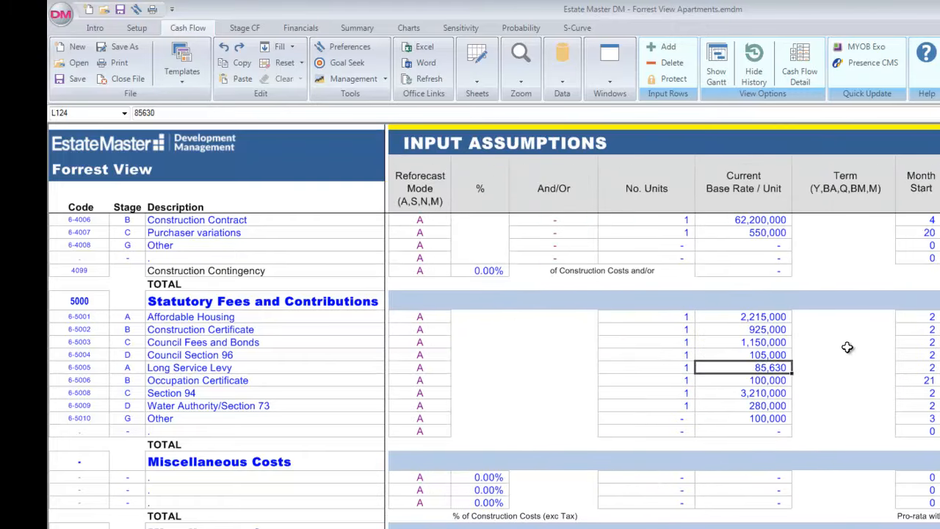
text(1000)
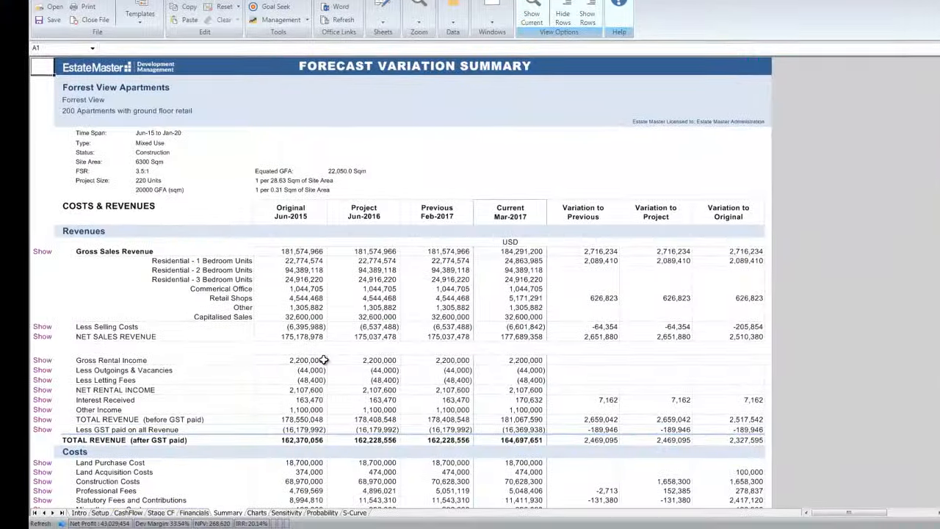
Step: Scroll the Summary sheet through Costs & Revenues down to the Performance Indicators
scroll(down, 3)
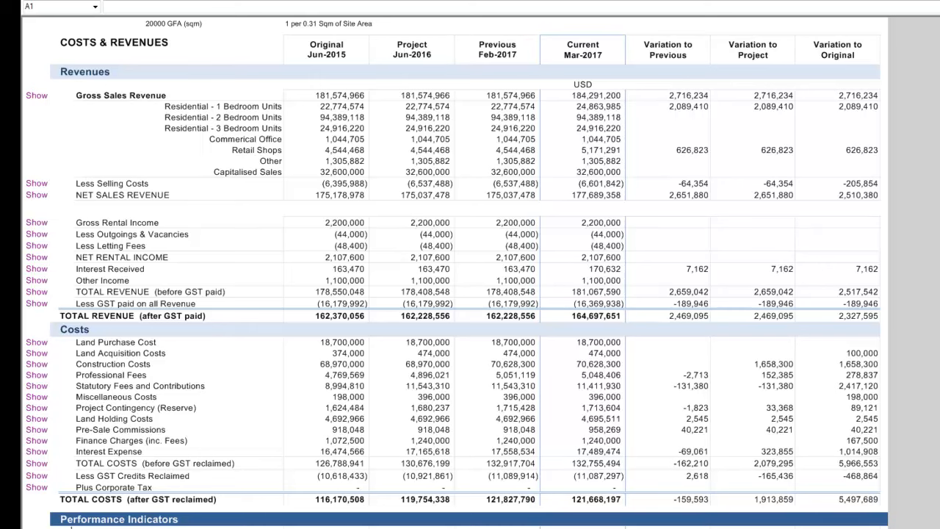
scroll(down, 3)
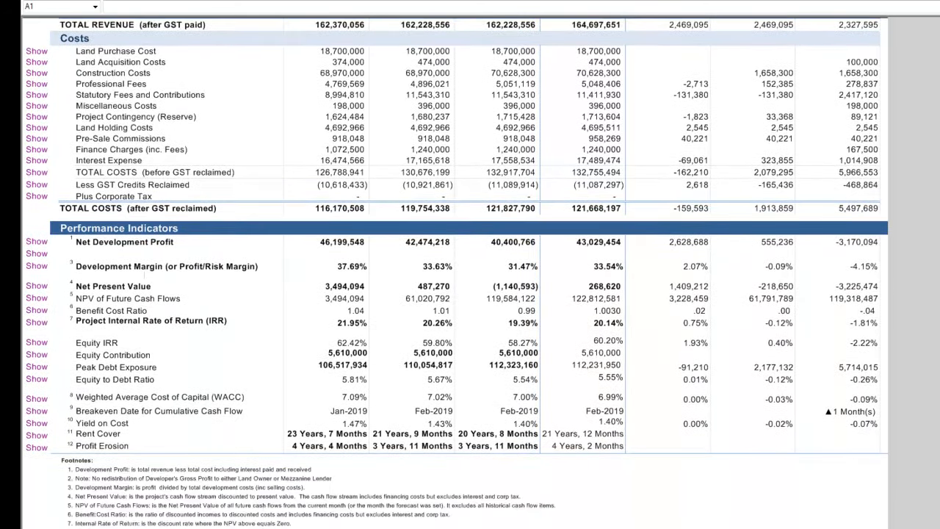
scroll(down, 3)
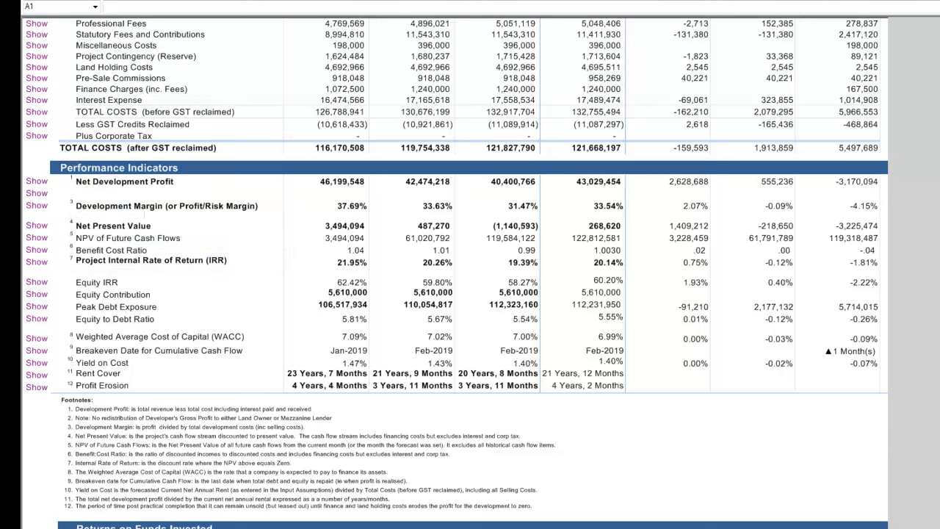
click(97, 282)
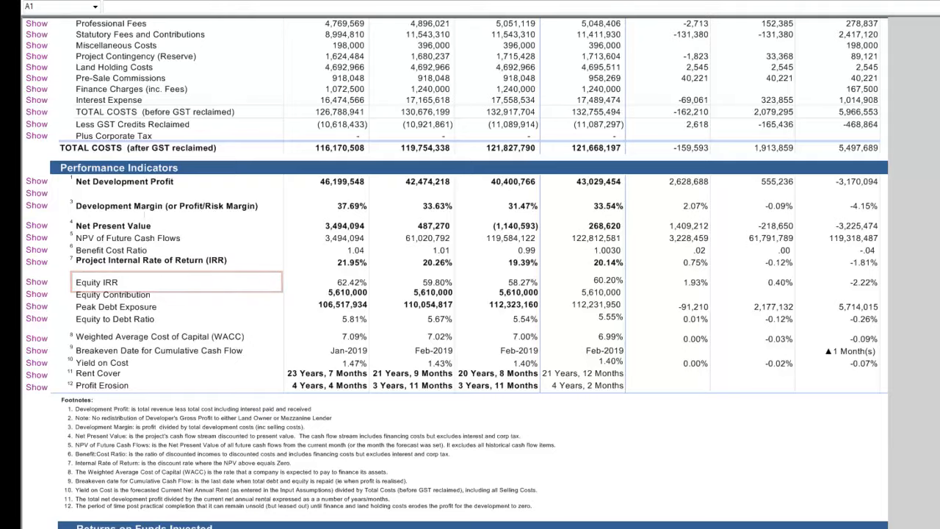
scroll(down, 3)
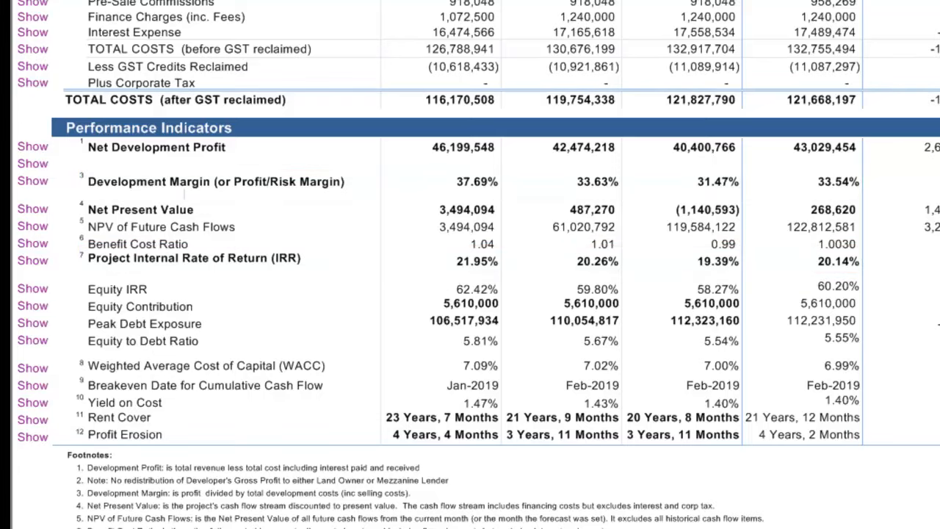
Step: Scroll to Returns on Funds Invested, then switch to the Charts sheet
scroll(down, 3)
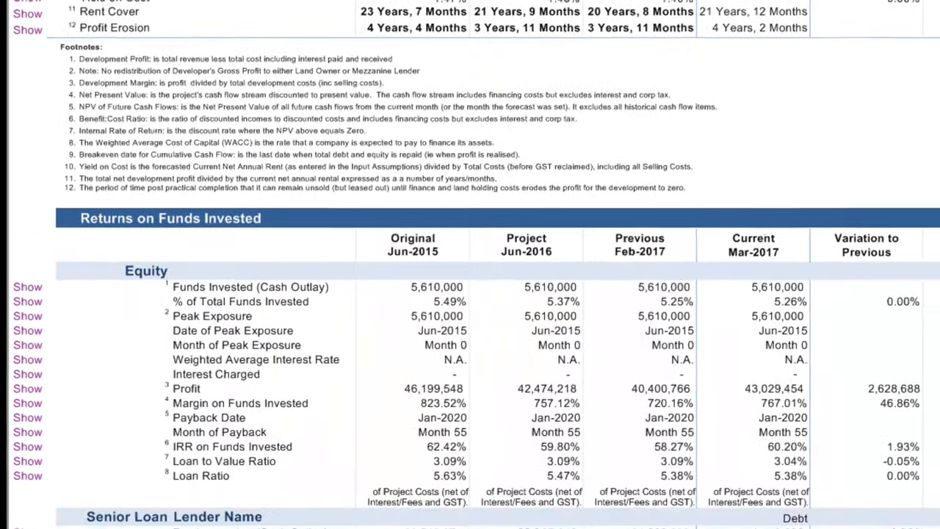
scroll(down, 3)
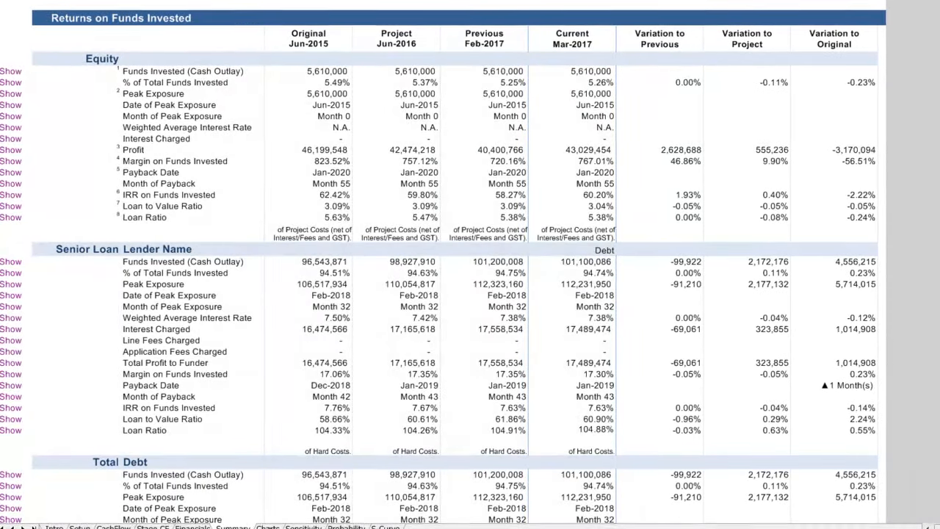
click(278, 518)
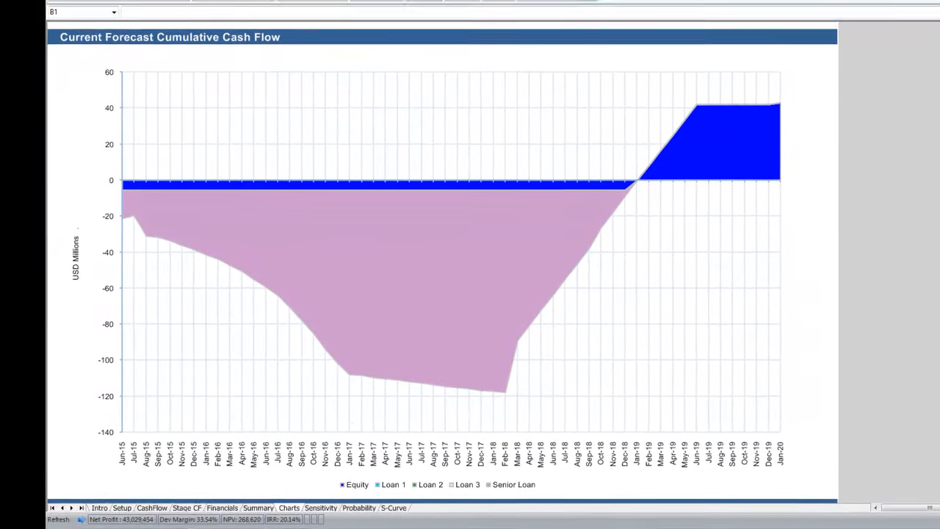
scroll(down, 3)
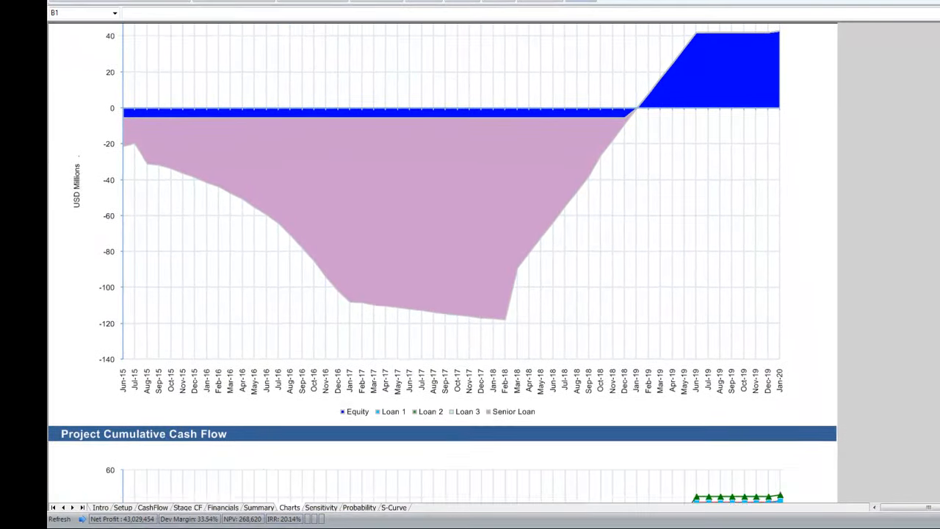
scroll(down, 3)
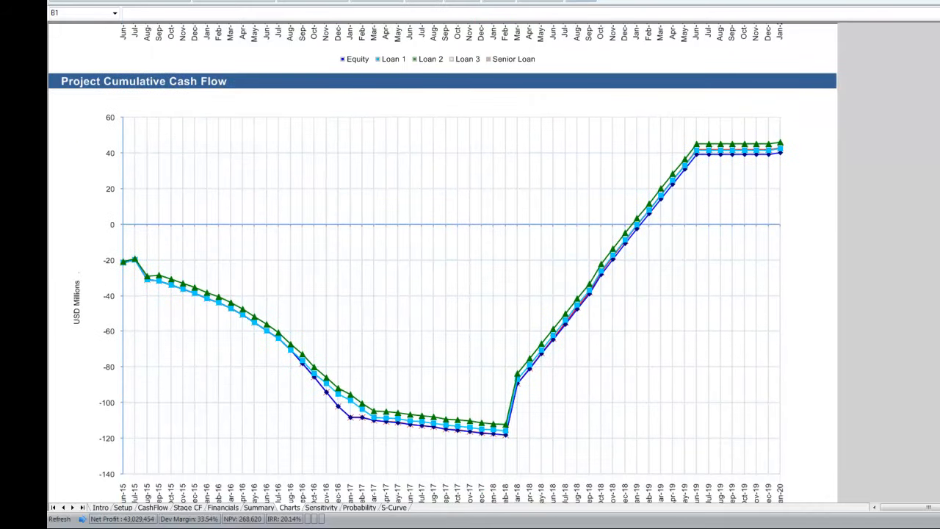
scroll(down, 3)
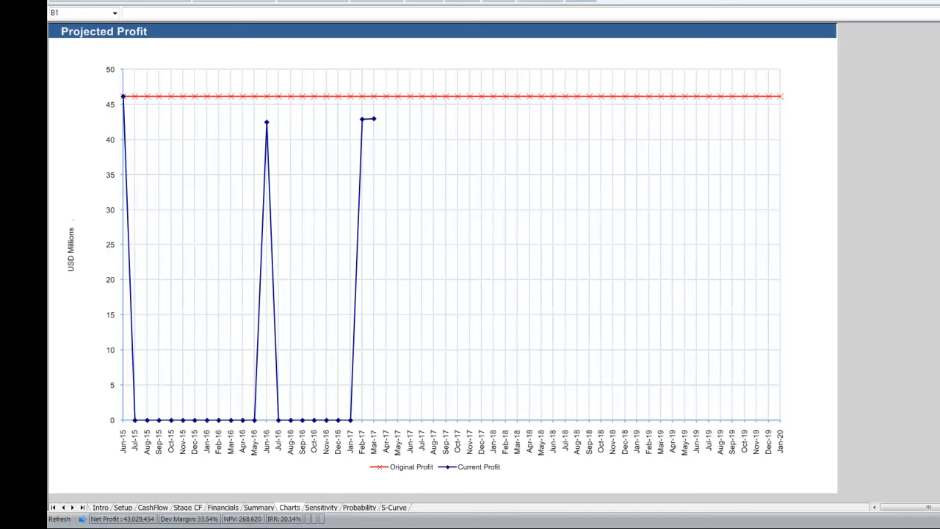
Step: Show the Financials sheet and scroll through Profit & Loss, Tax, Cash Flow and Balance Sheet
click(223, 507)
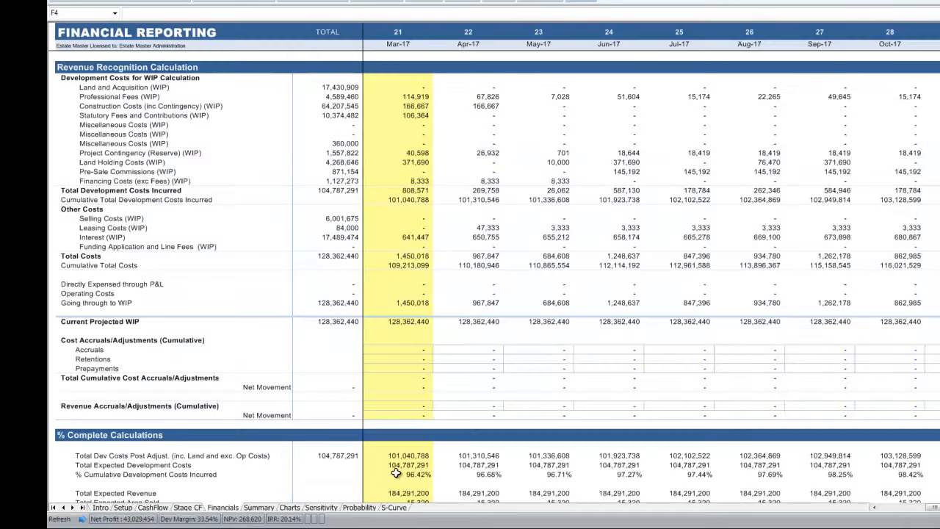
scroll(down, 3)
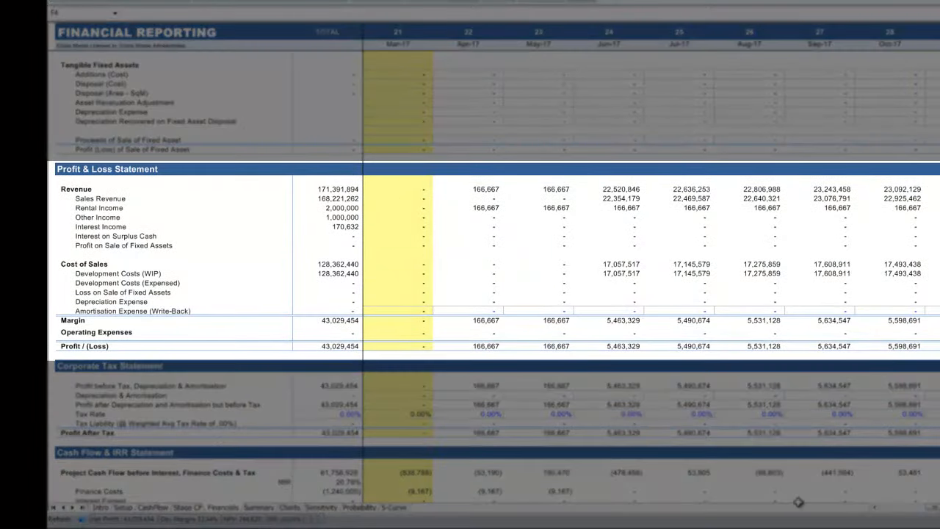
mouse_move(791, 423)
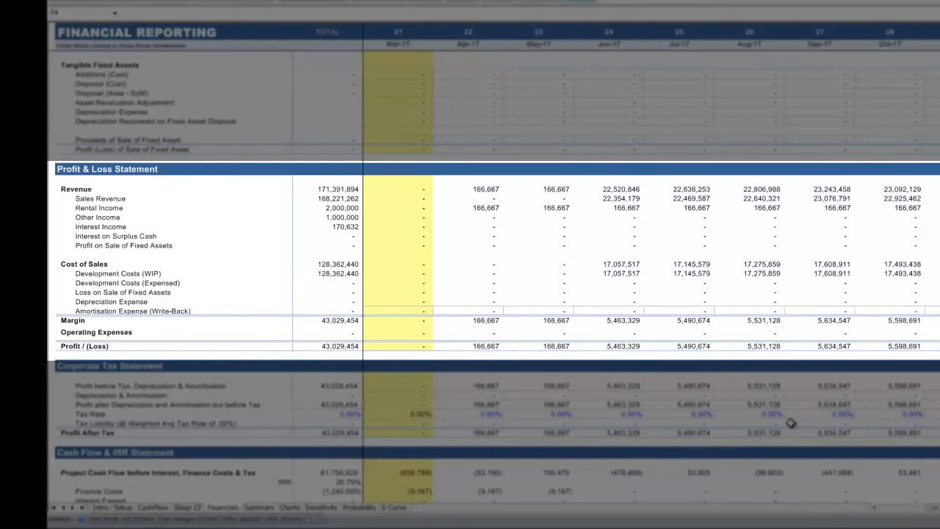
scroll(down, 3)
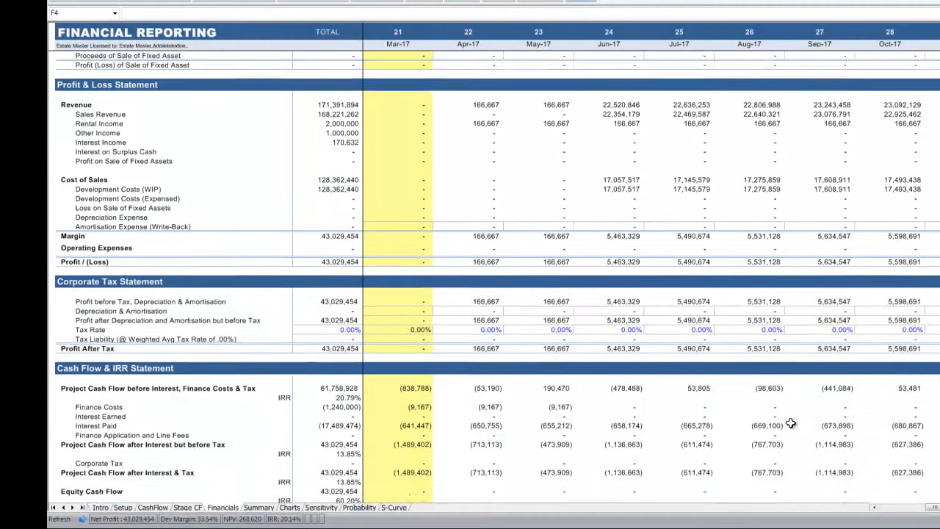
scroll(down, 3)
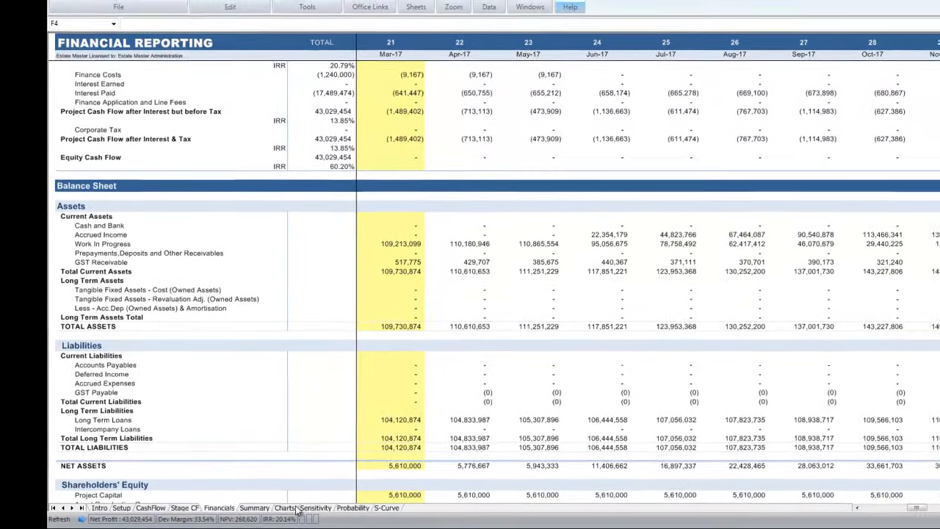
Step: Show the Sensitivity scenario and what-if tables, then start the Excel import
click(292, 508)
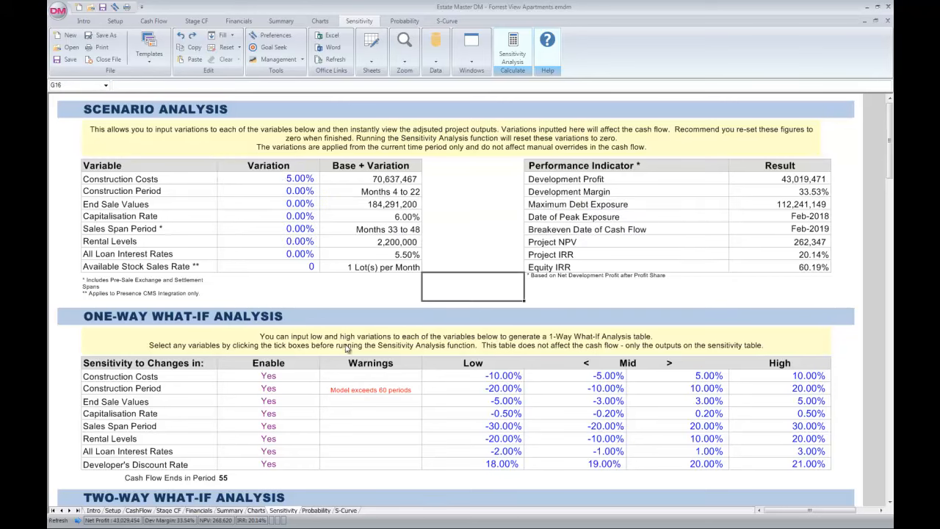
click(404, 21)
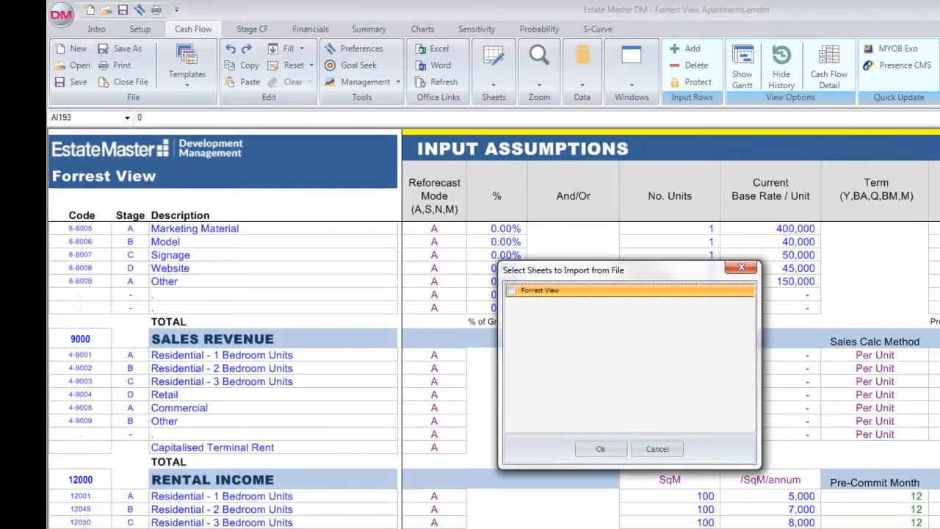
Step: Import the Forrest View sheet, link sales revenue figures to it, and show the Stage CF sheet
click(510, 289)
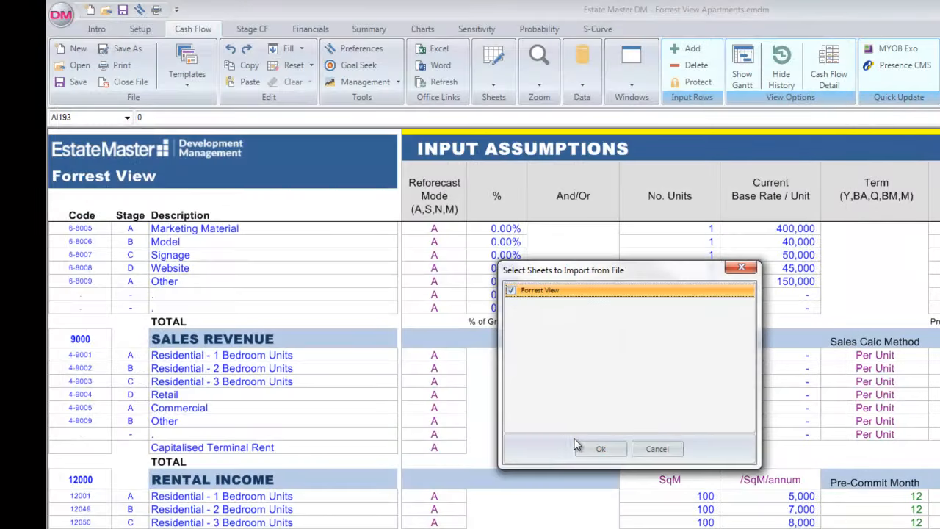
click(601, 449)
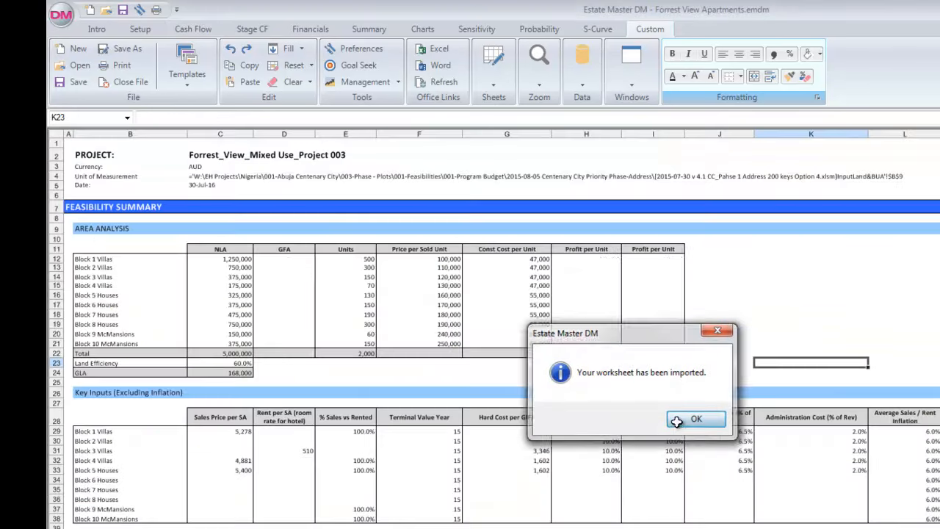
click(695, 418)
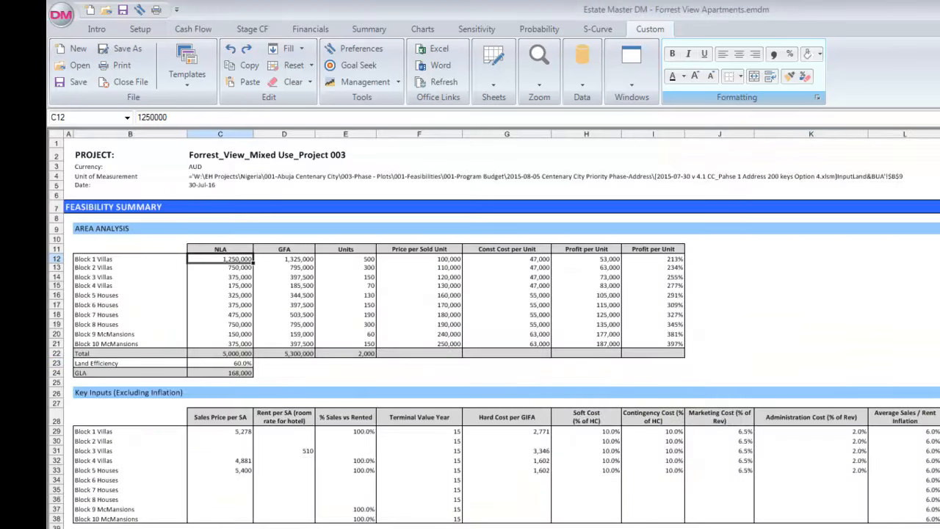
click(192, 29)
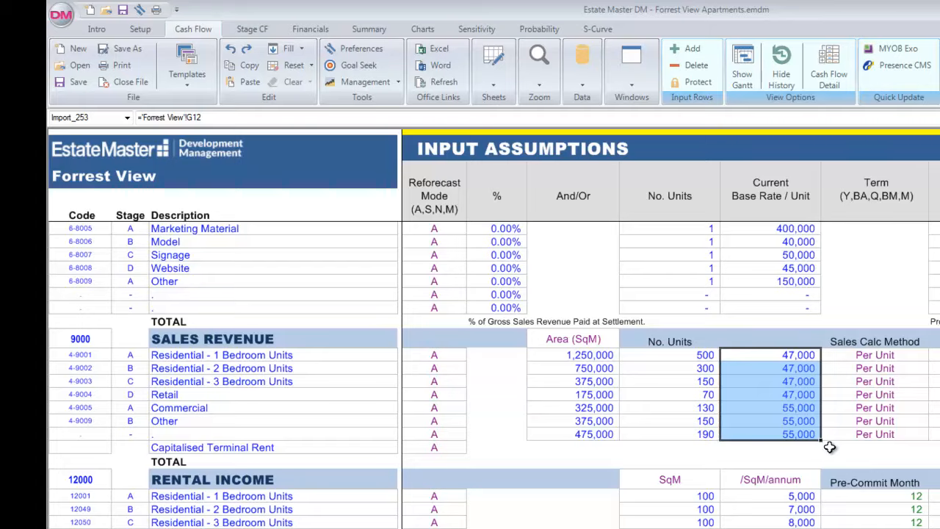
click(875, 446)
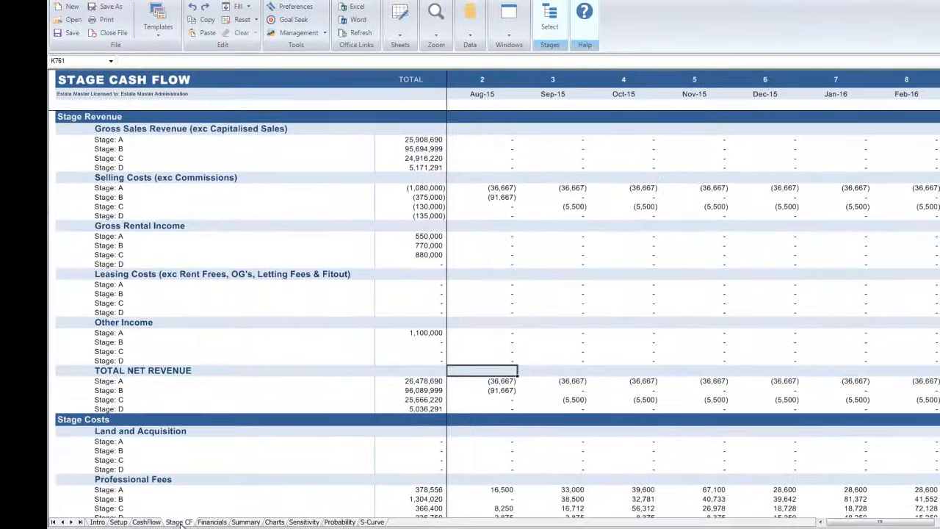
Step: Switch to the Setup sheet with Forrest View's preliminary details
click(549, 17)
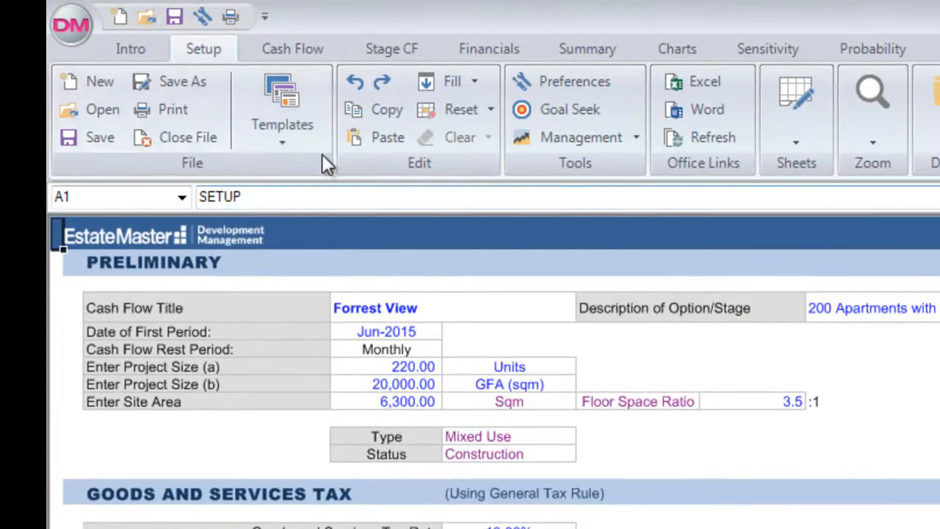
Step: Raise the Construction Costs Jun-15 escalation rate to 5.00%
click(282, 110)
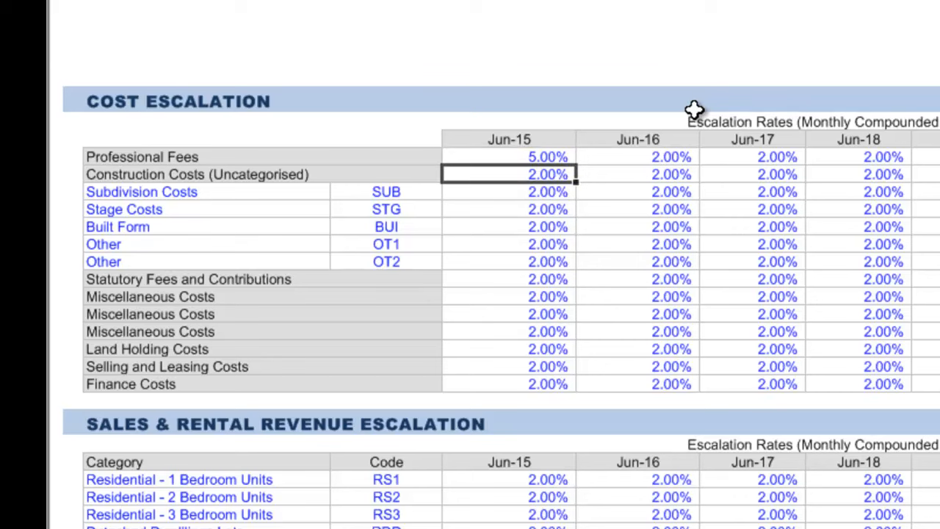
text(5.00%)
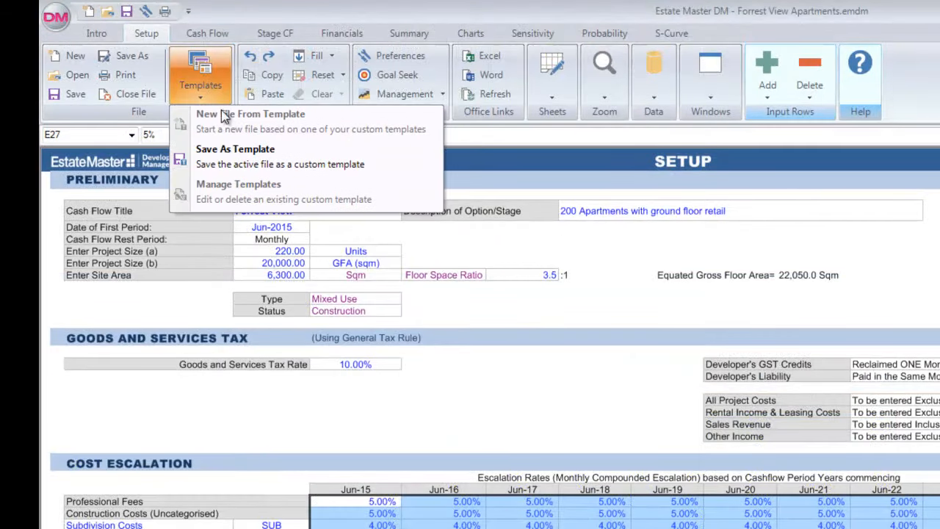
Step: Create the Forrest View Apartments model as a new file from a saved template
click(236, 150)
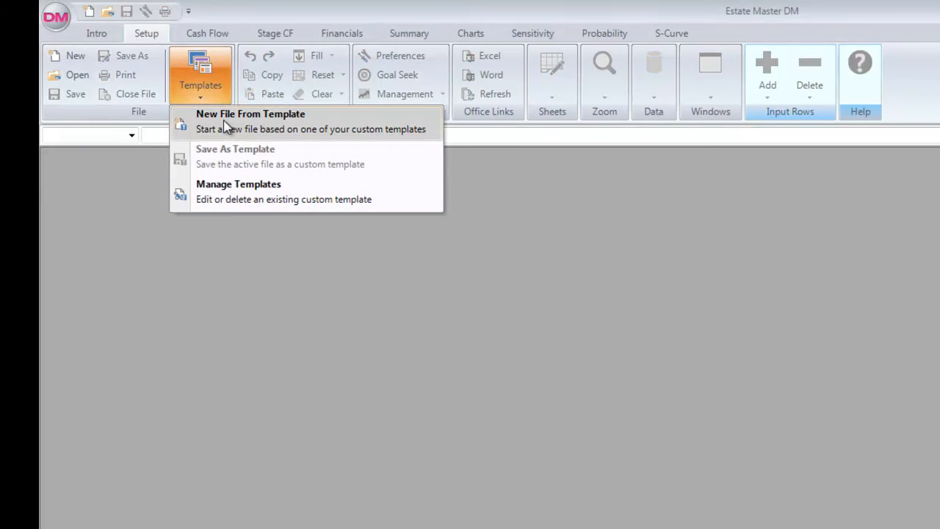
click(250, 121)
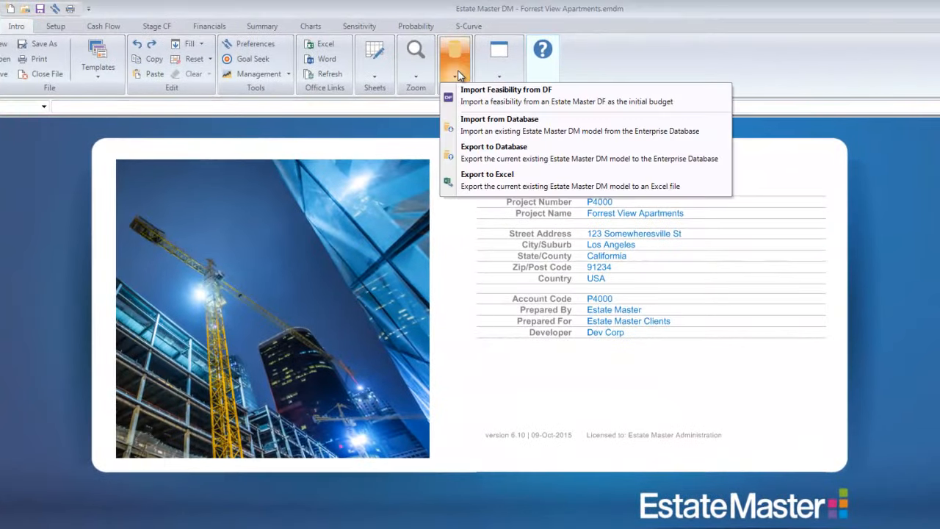
Step: Export the model to the database as a new project named 'Forrest View' and confirm success
click(493, 152)
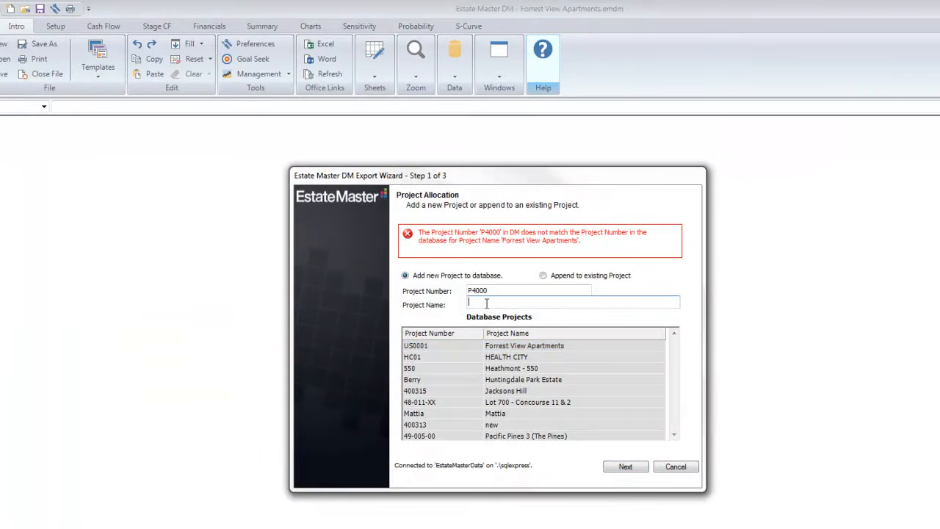
text(Forrest View)
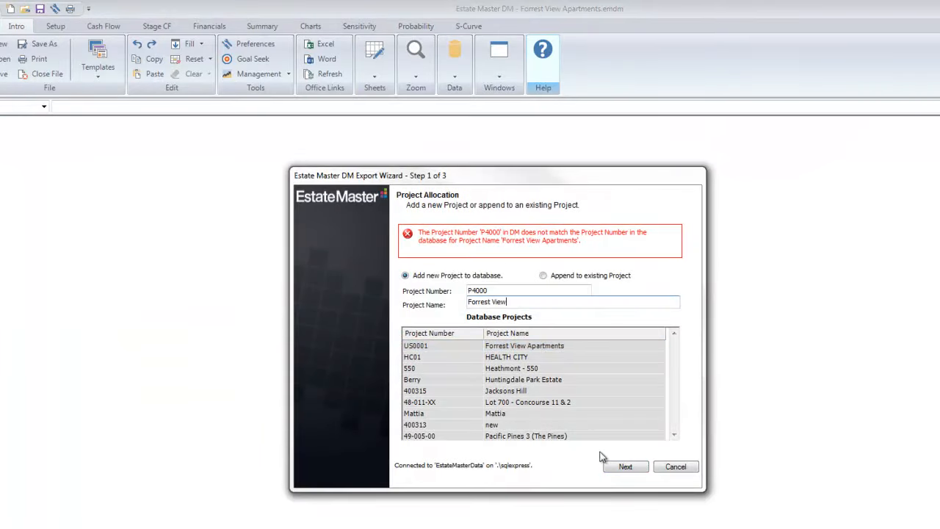
click(625, 467)
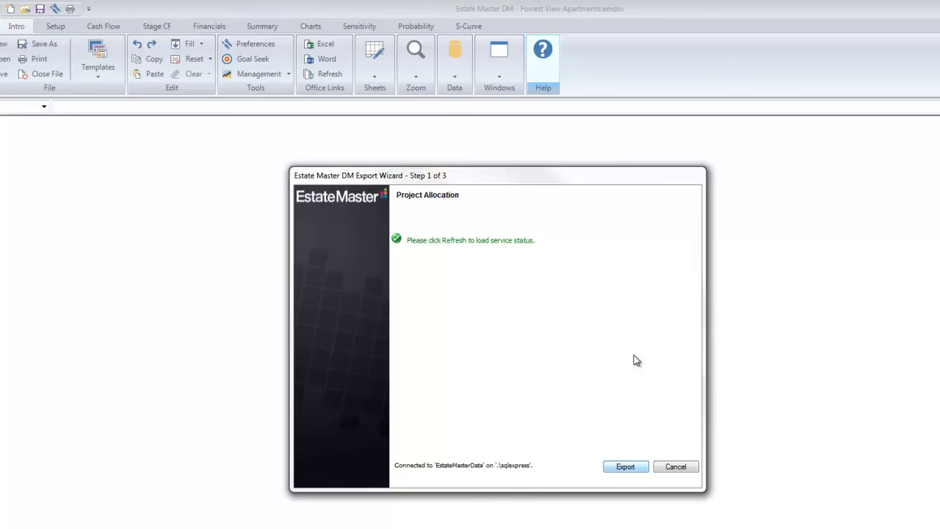
click(625, 466)
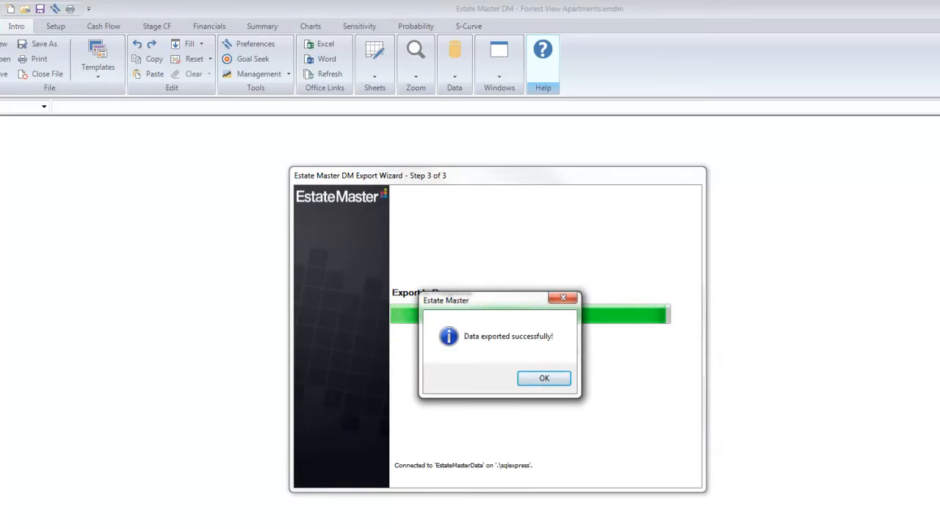
click(544, 377)
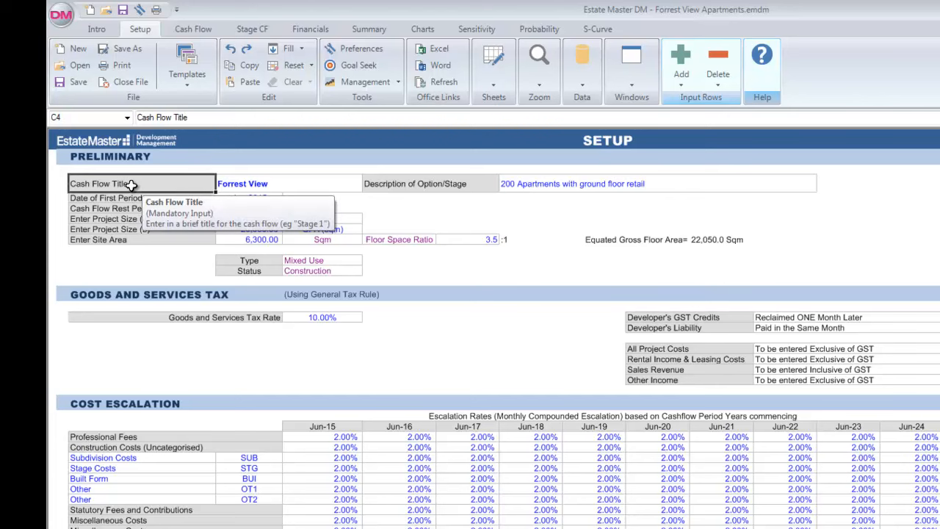
Step: Read the Setup field tooltips, revisit the Cash Flow assumptions, then switch to the Estate Master website
click(466, 183)
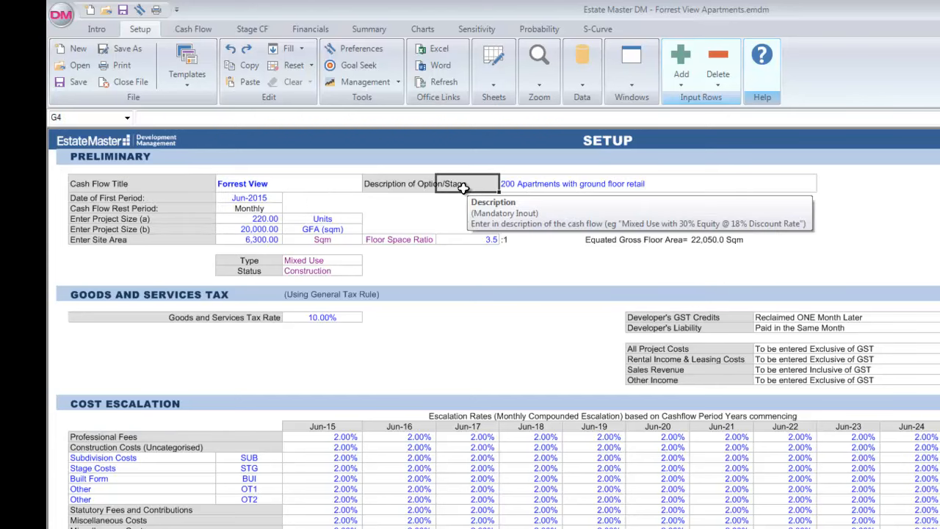
scroll(down, 3)
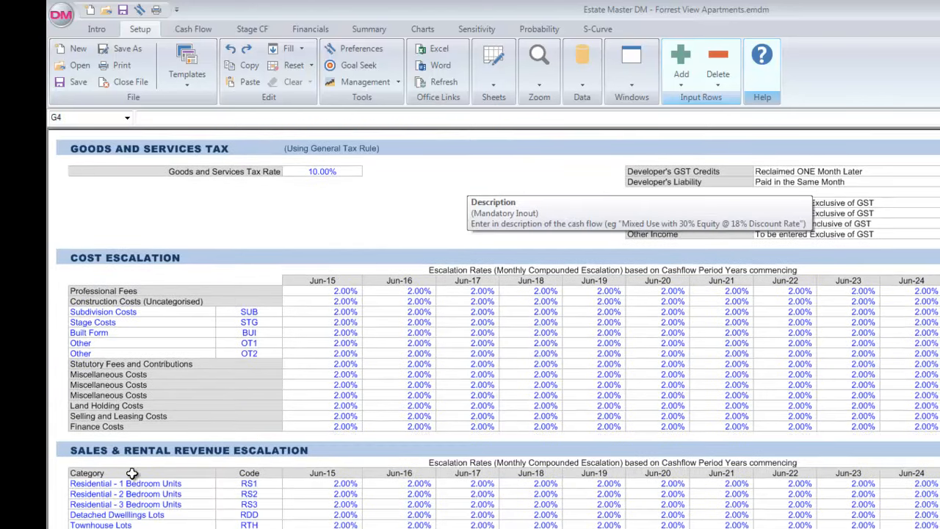
click(87, 472)
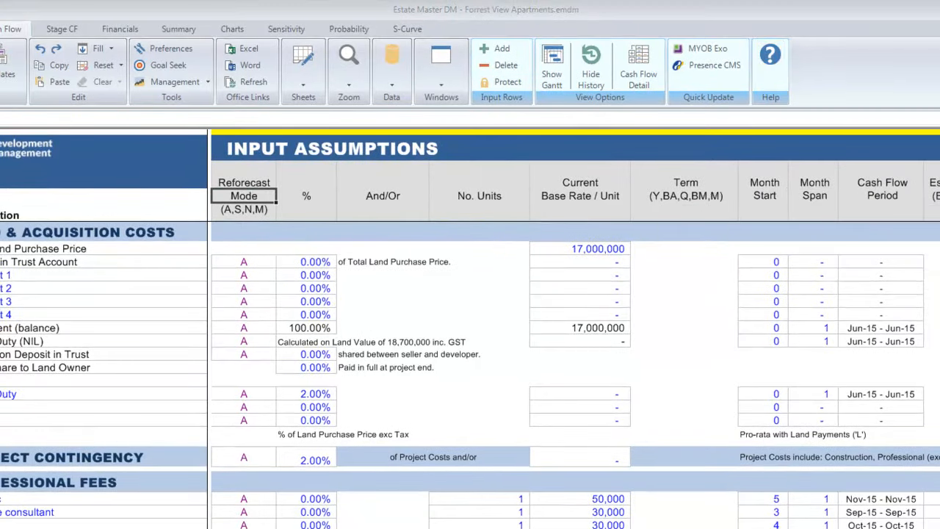
click(770, 54)
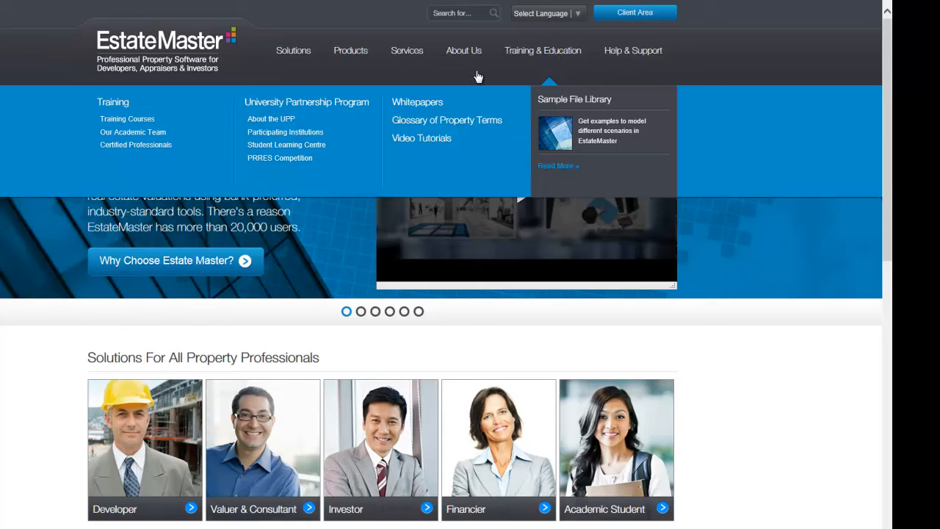
mouse_move(127, 119)
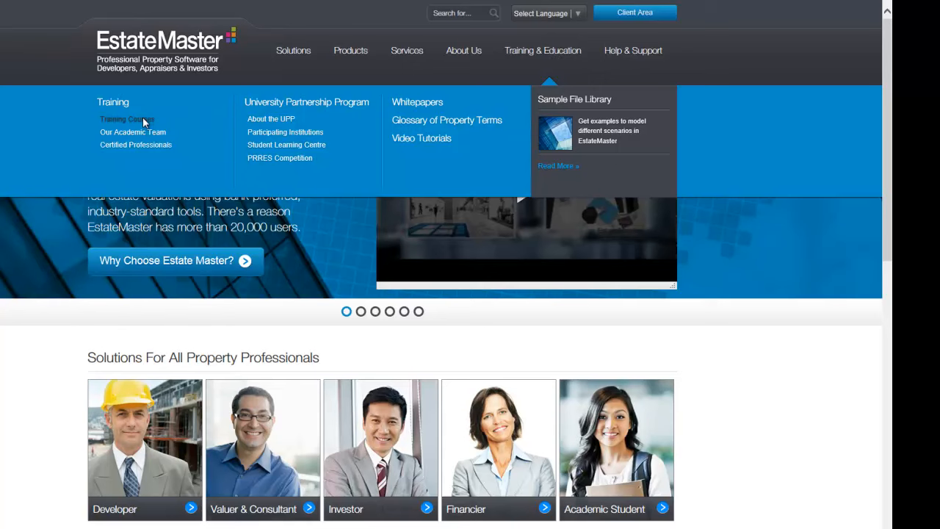
Step: Browse the Training Courses page, then show the Americas office on Contact Us
click(126, 119)
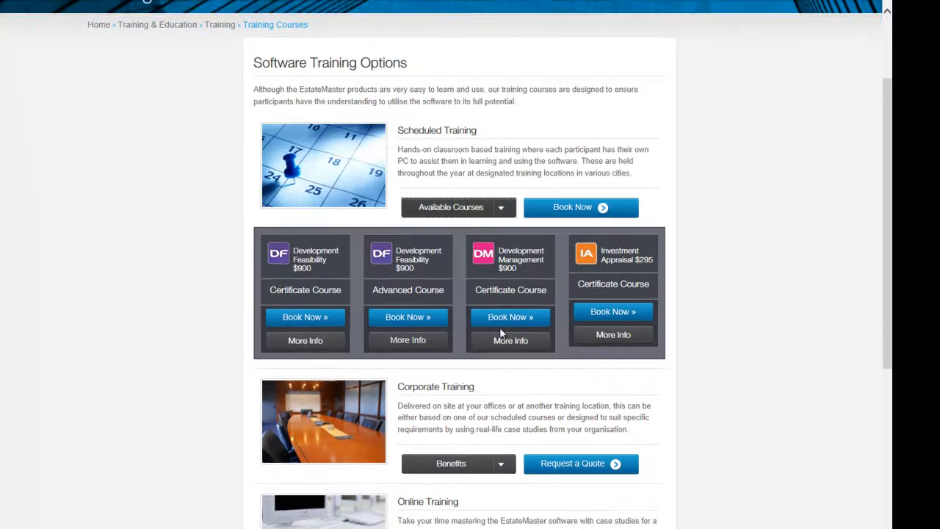
scroll(down, 3)
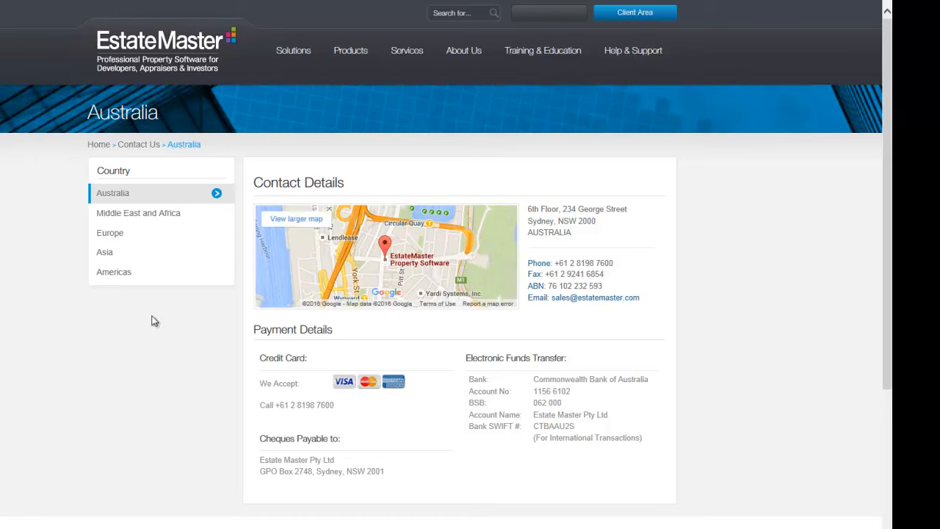
mouse_move(114, 272)
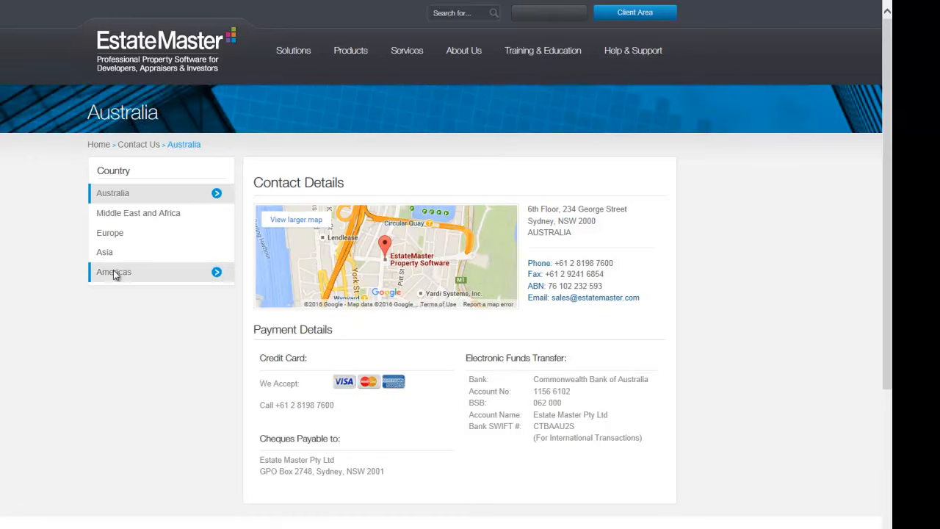
click(113, 272)
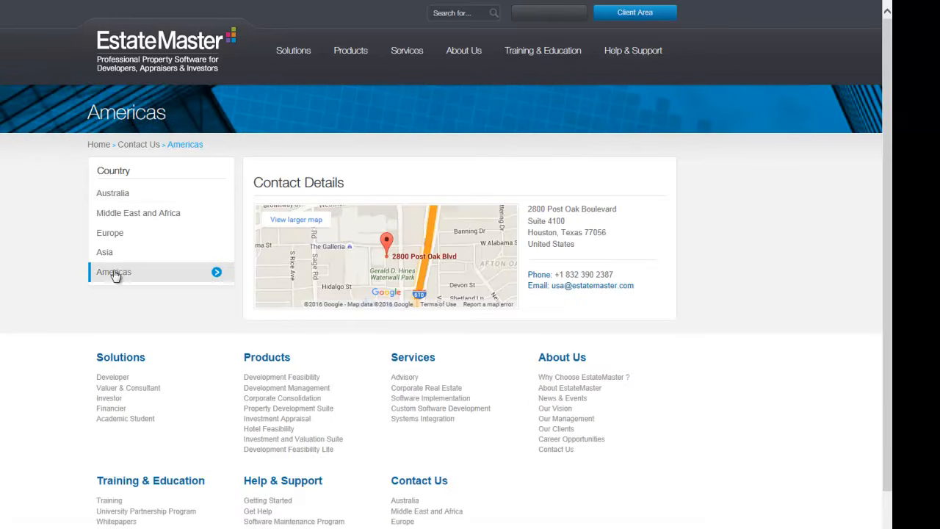